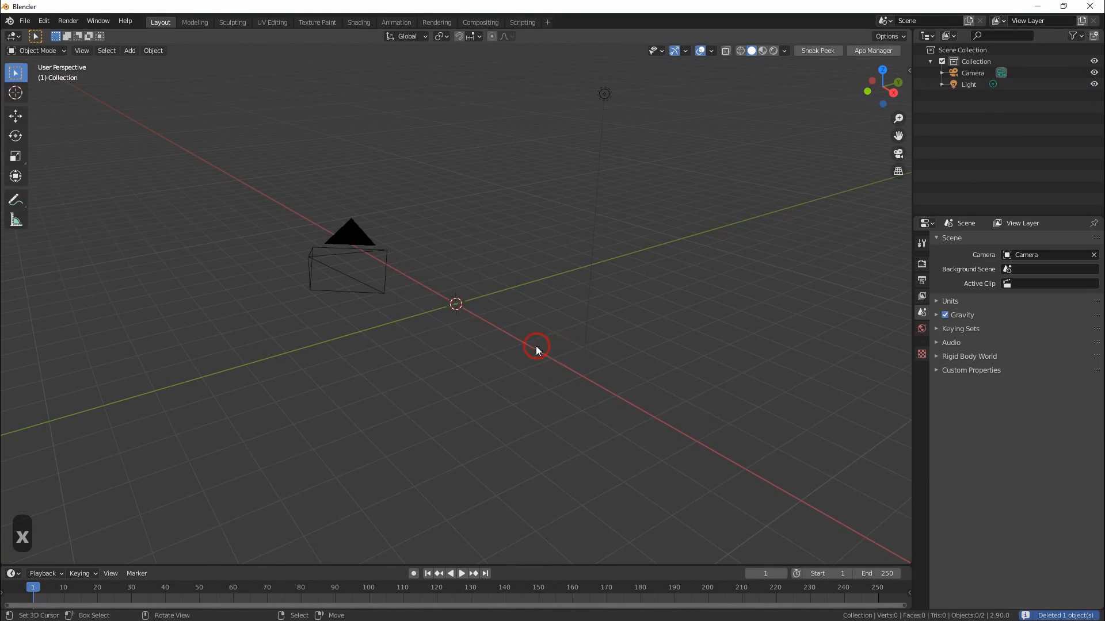
Add a plane scaled by 4 with scale applied, plus a bevelled, smooth-shaded cube
left_click(129, 50)
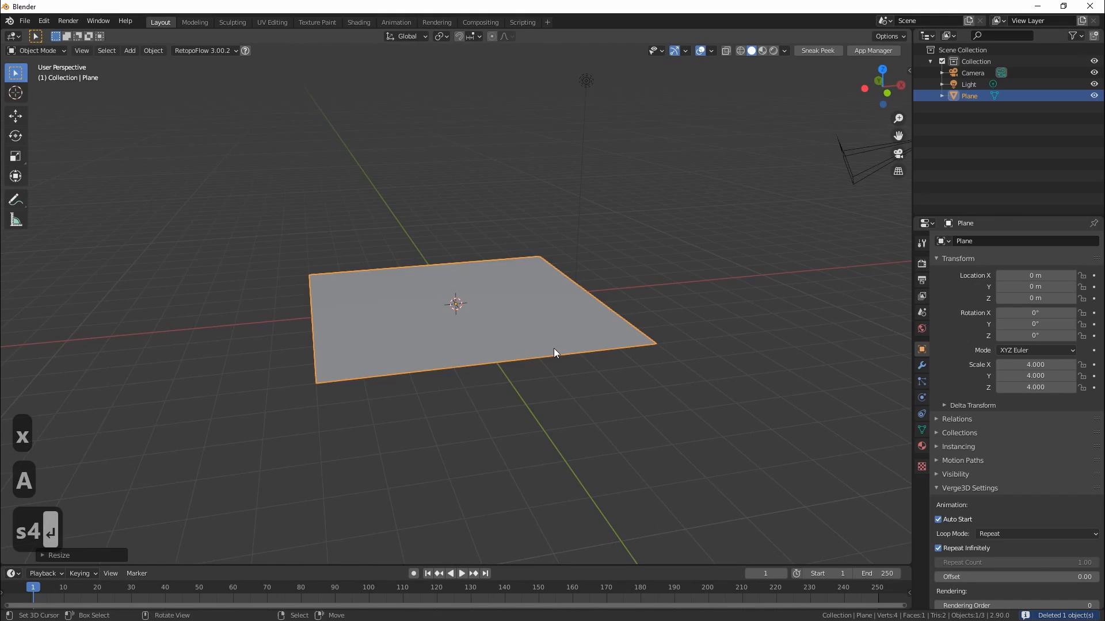
key("ctrl+a")
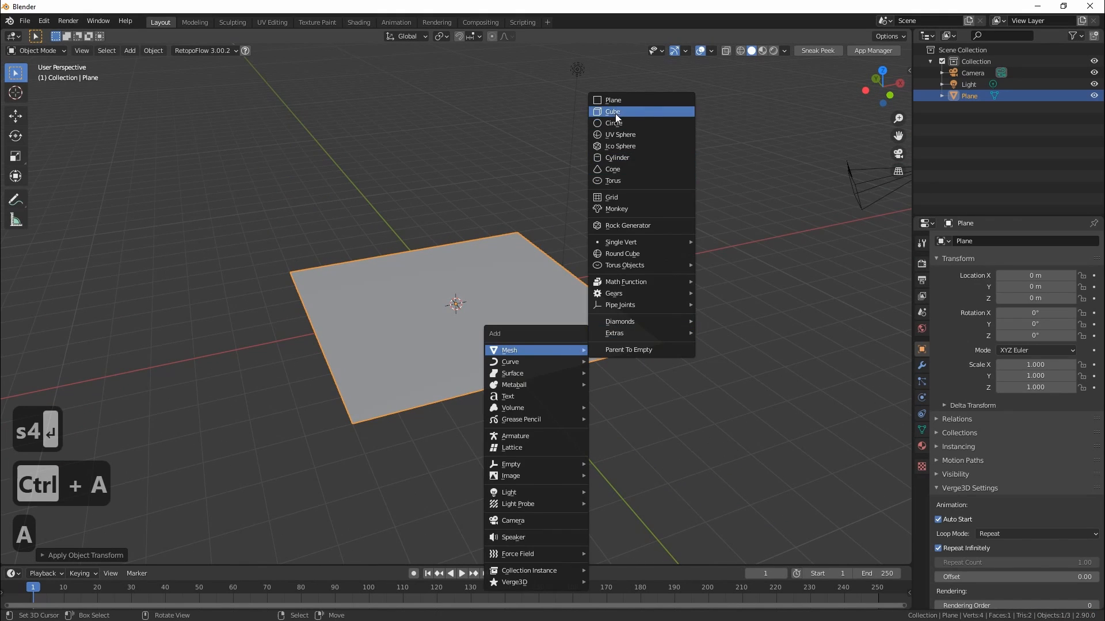
left_click(612, 111)
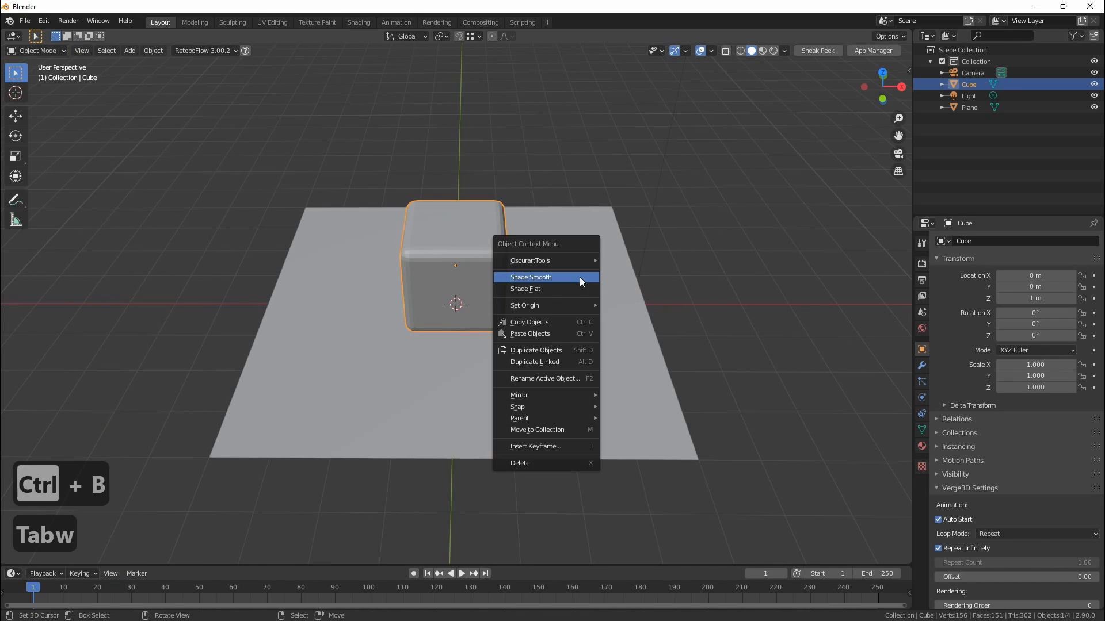
left_click(529, 277)
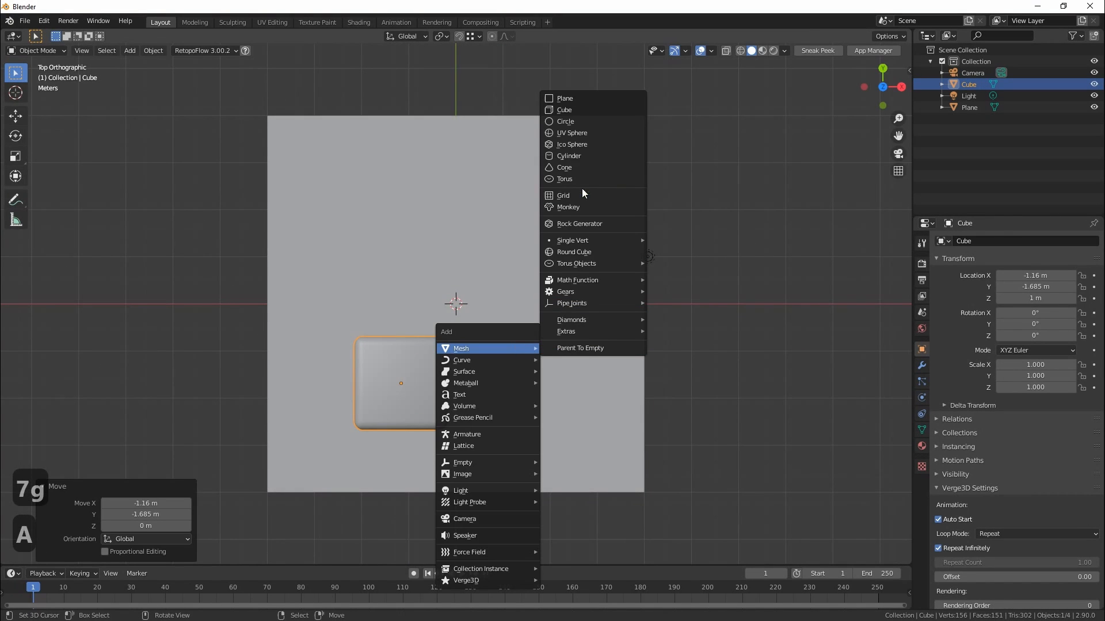
Add a UV sphere and a Monkey head, then tilt and reposition the monkey
left_click(572, 132)
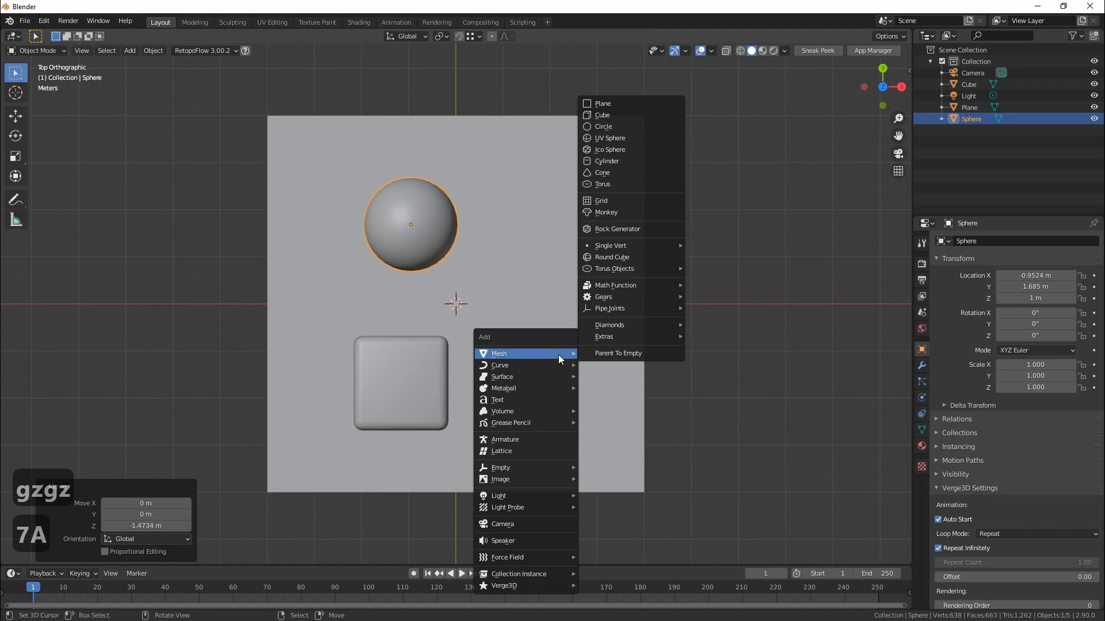
left_click(605, 212)
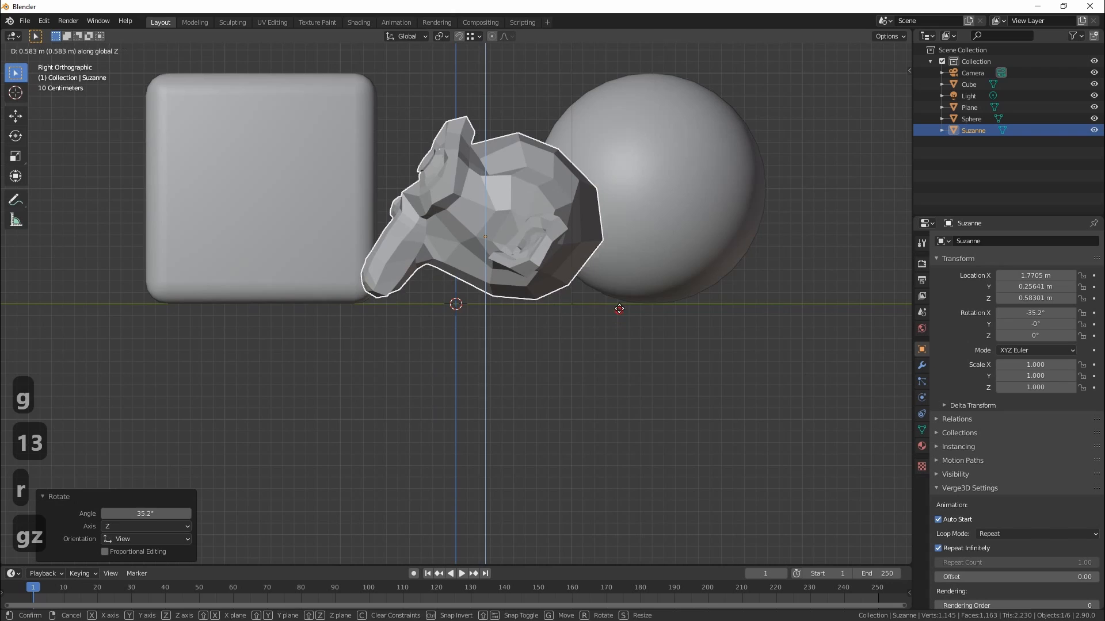
key("ctrl+1")
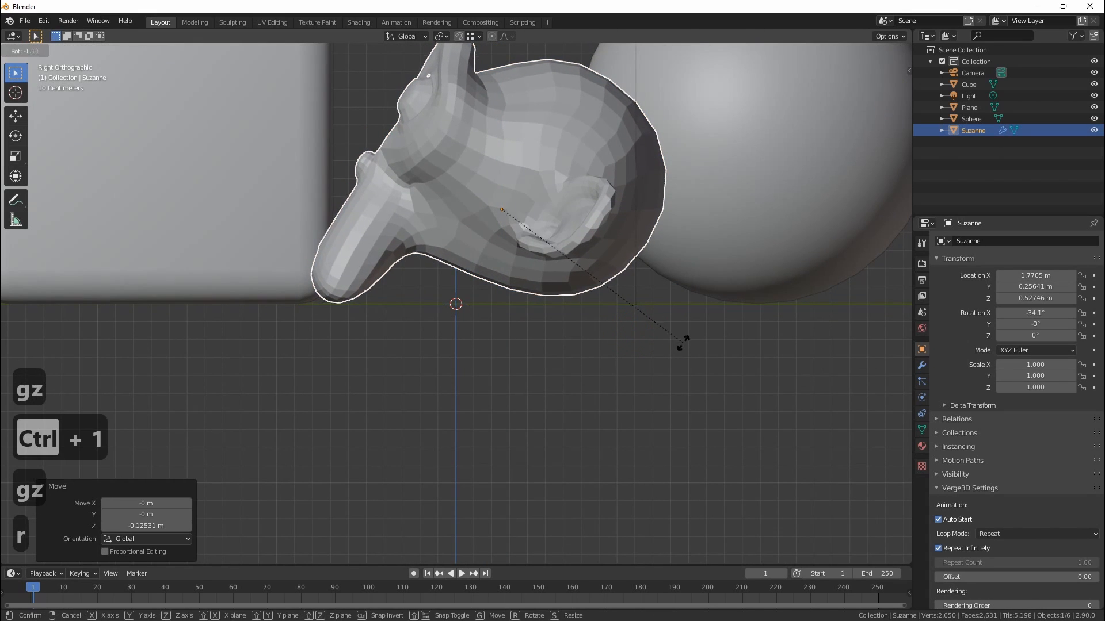
left_click(680, 356)
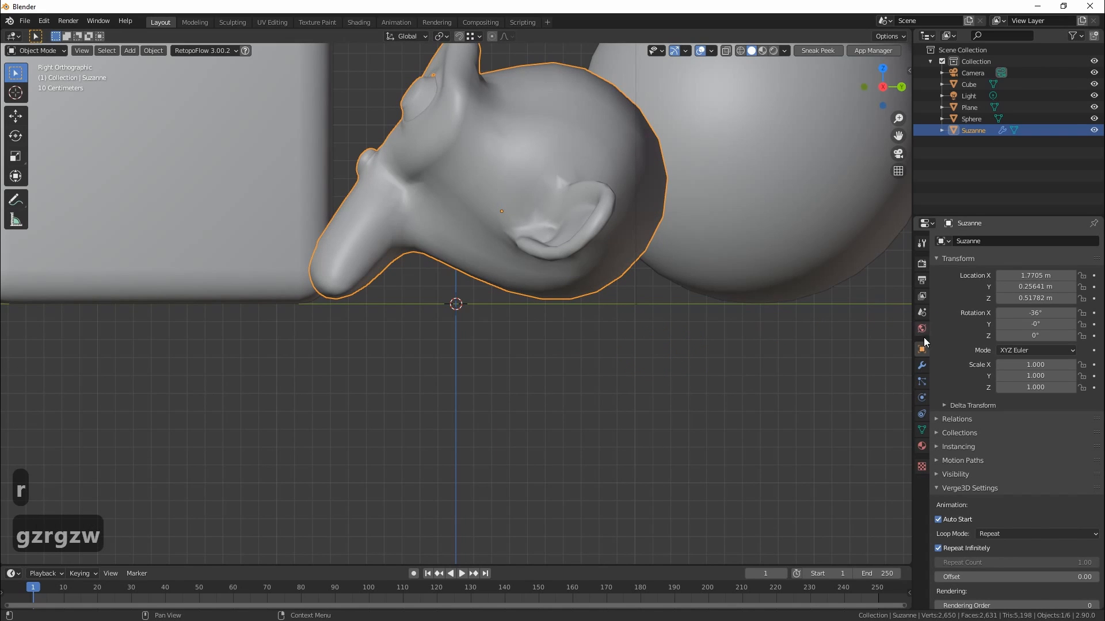
Apply the monkey's Subdivision modifier and turn it around on the floor
left_click(921, 365)
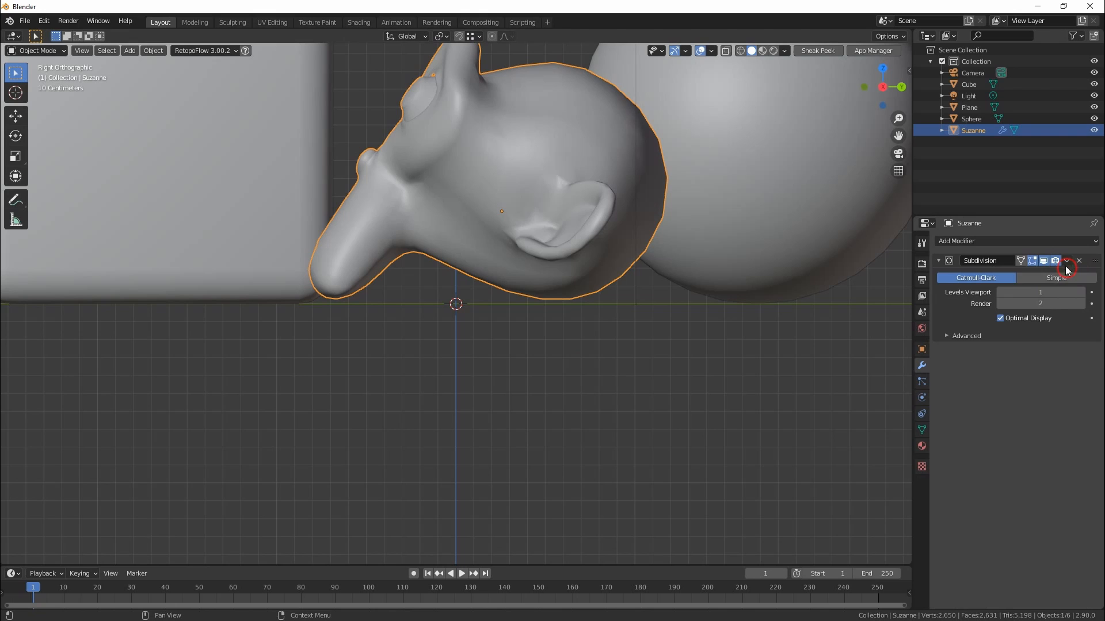
left_click(1078, 261)
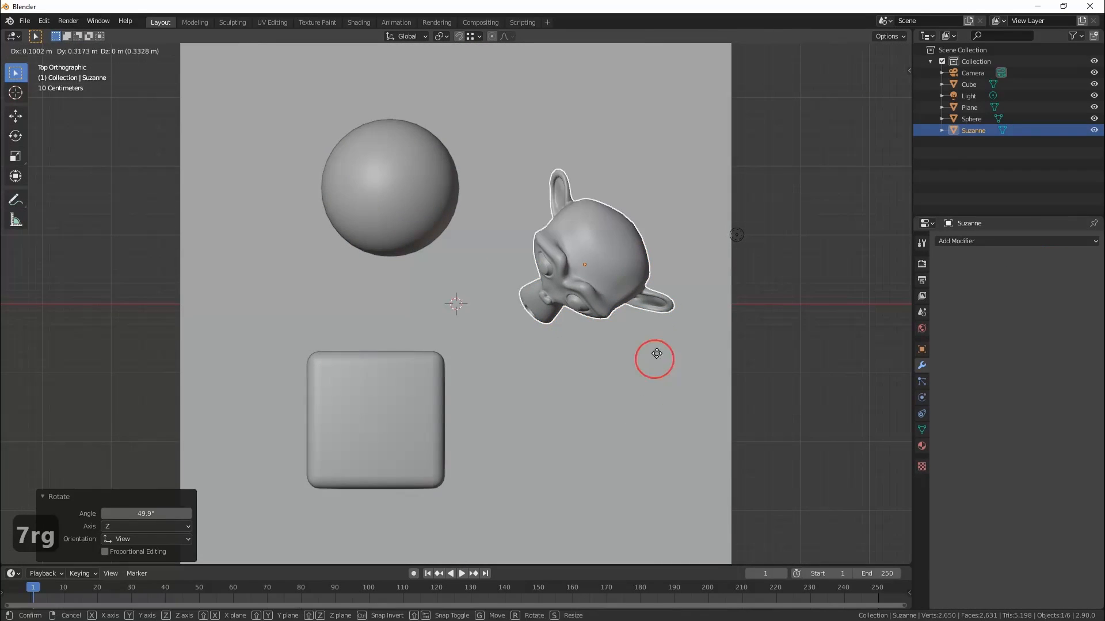
key("Tab")
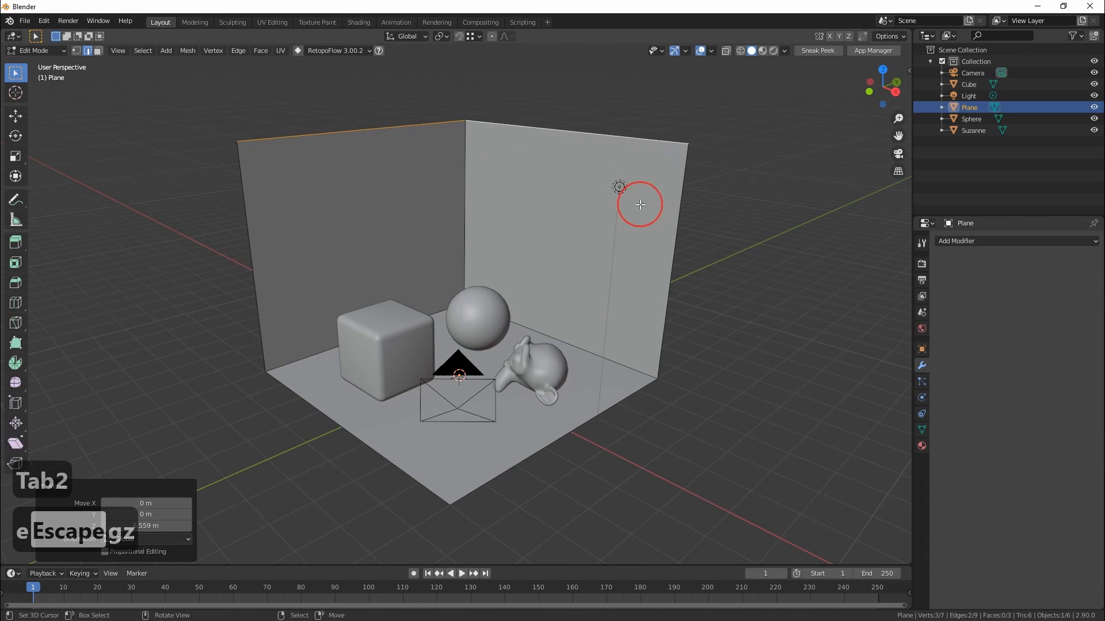
In the UV Editing workspace, mark seams on the room mesh and unwrap it
left_click(271, 22)
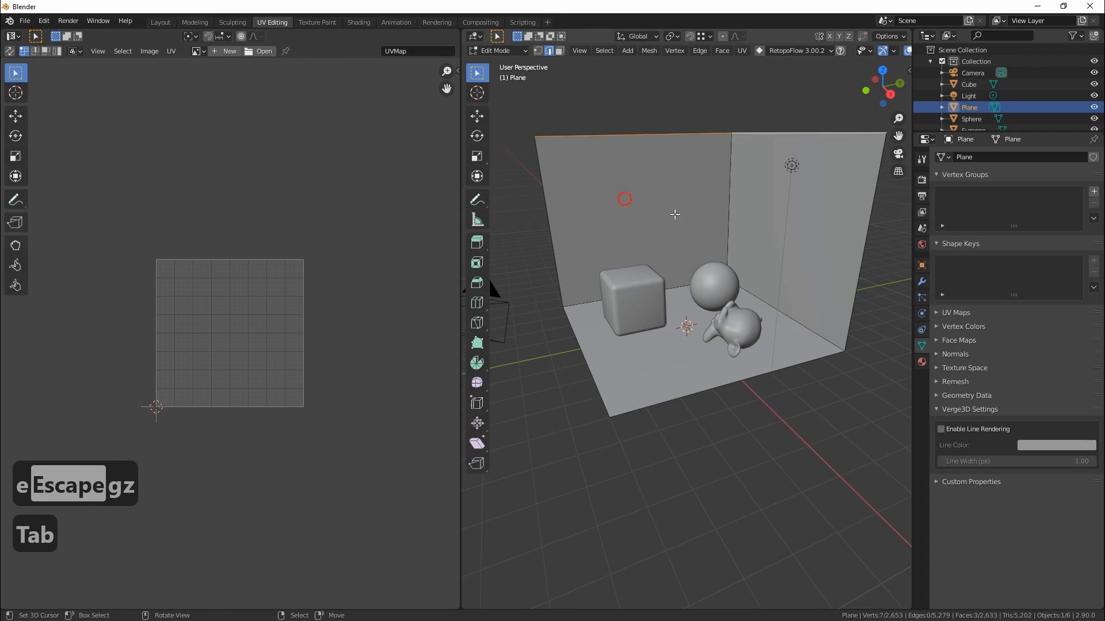
key("Tab")
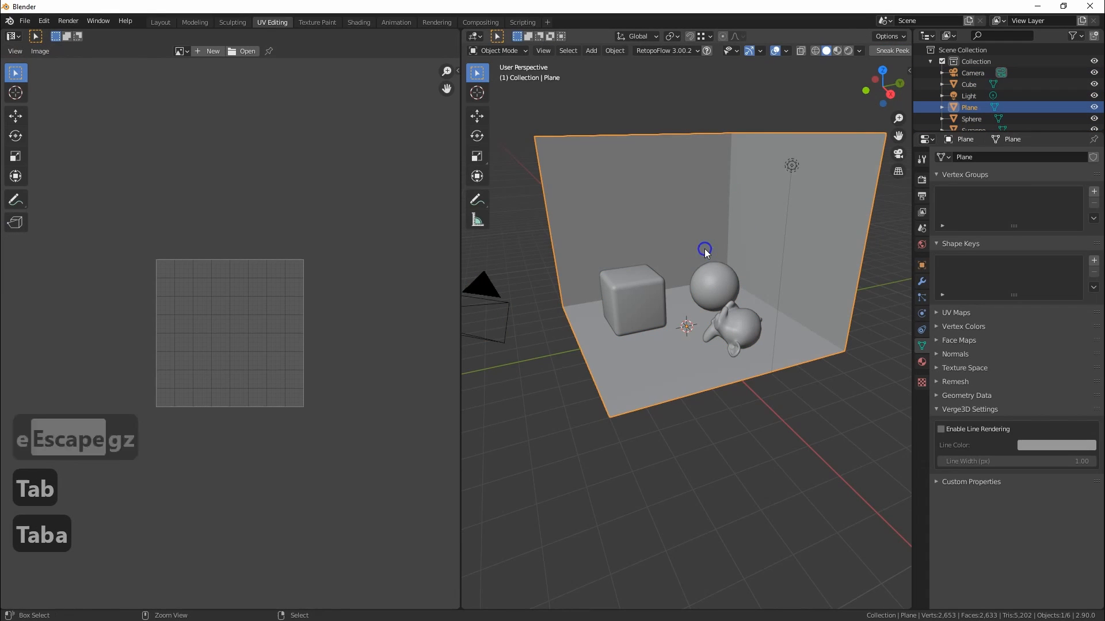
key("ctrl+e")
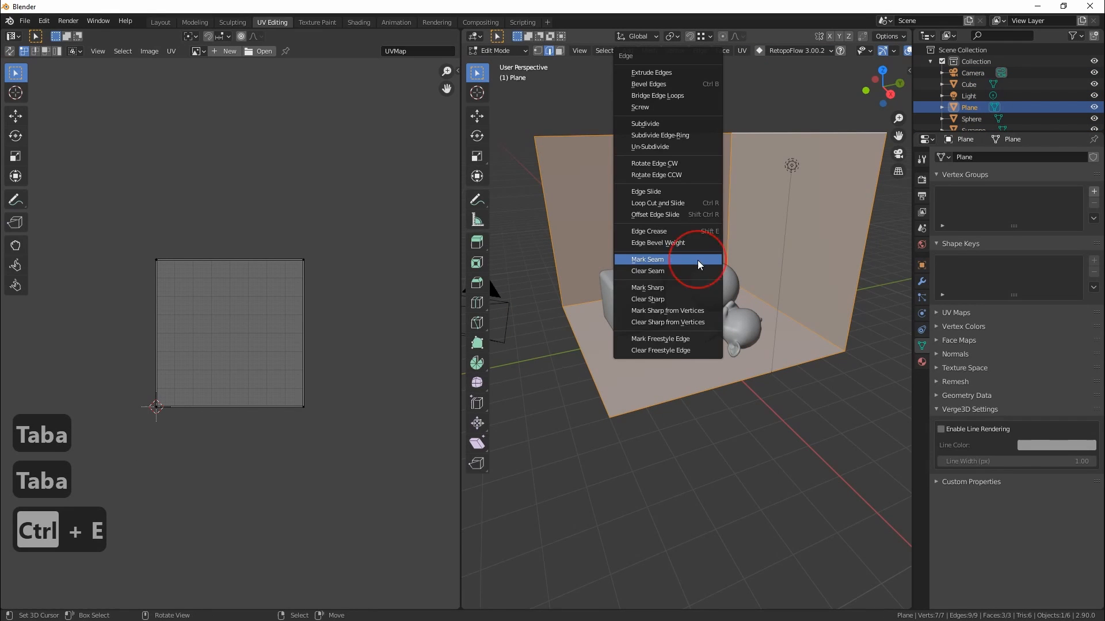
left_click(646, 259)
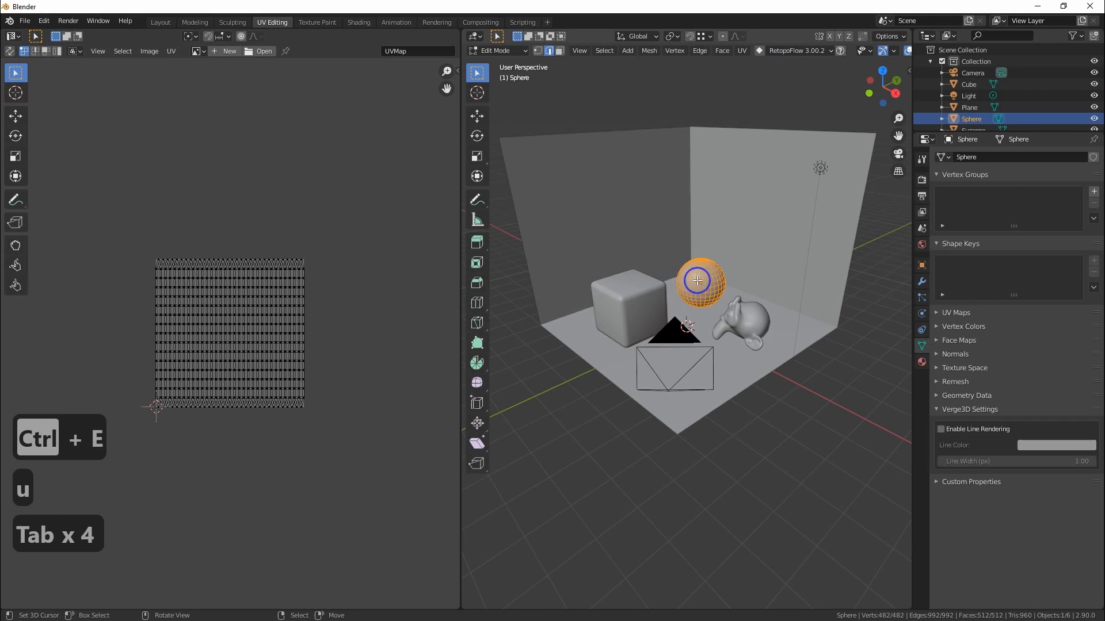
key("Tab")
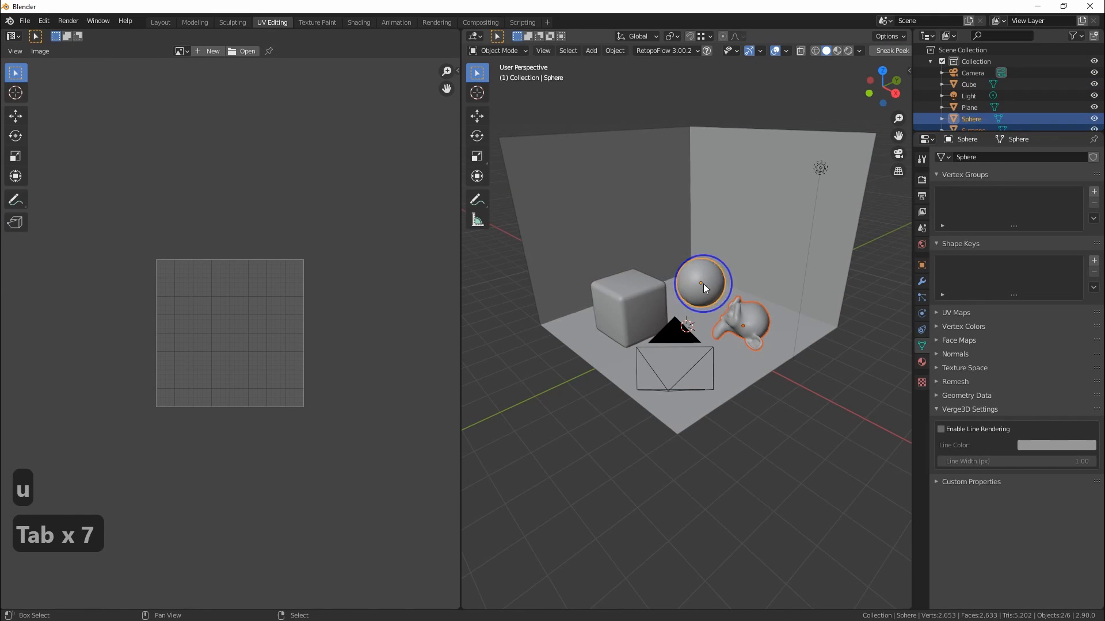
Apply transforms to all four objects, unwrap and pack them, and maximize the UV view
key("ctrl+a")
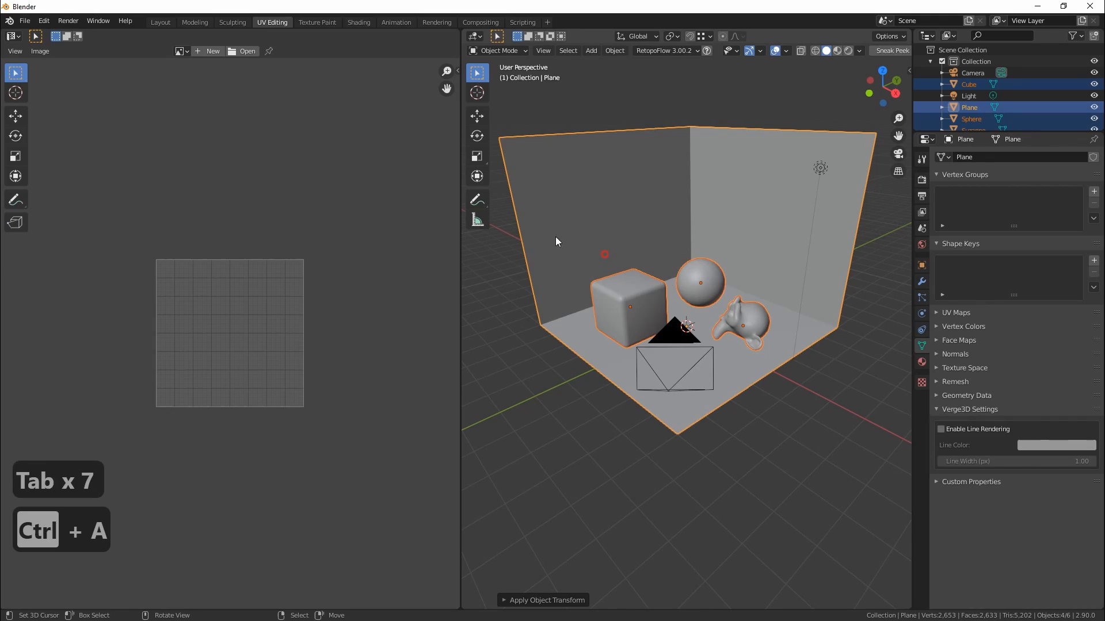
key("Tab")
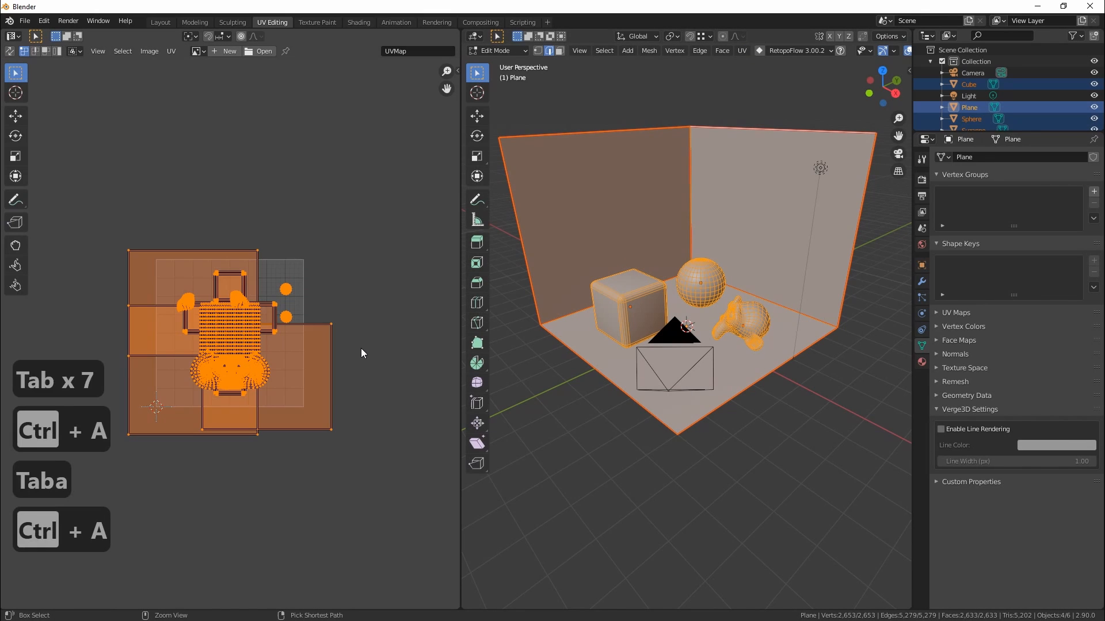
key("ctrl+p")
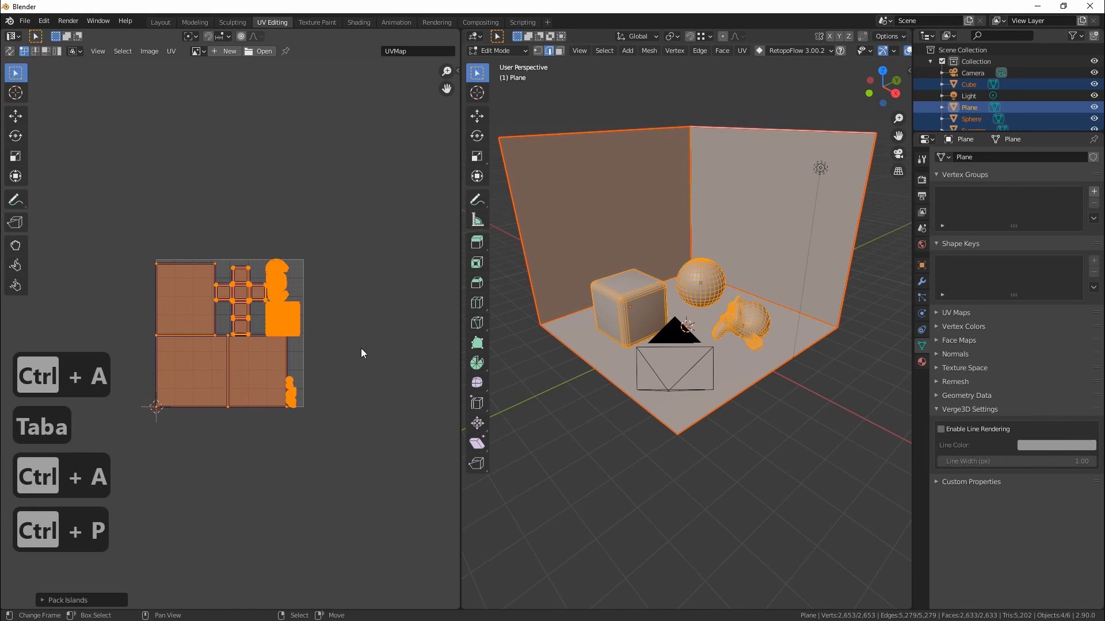
key("ctrl+space")
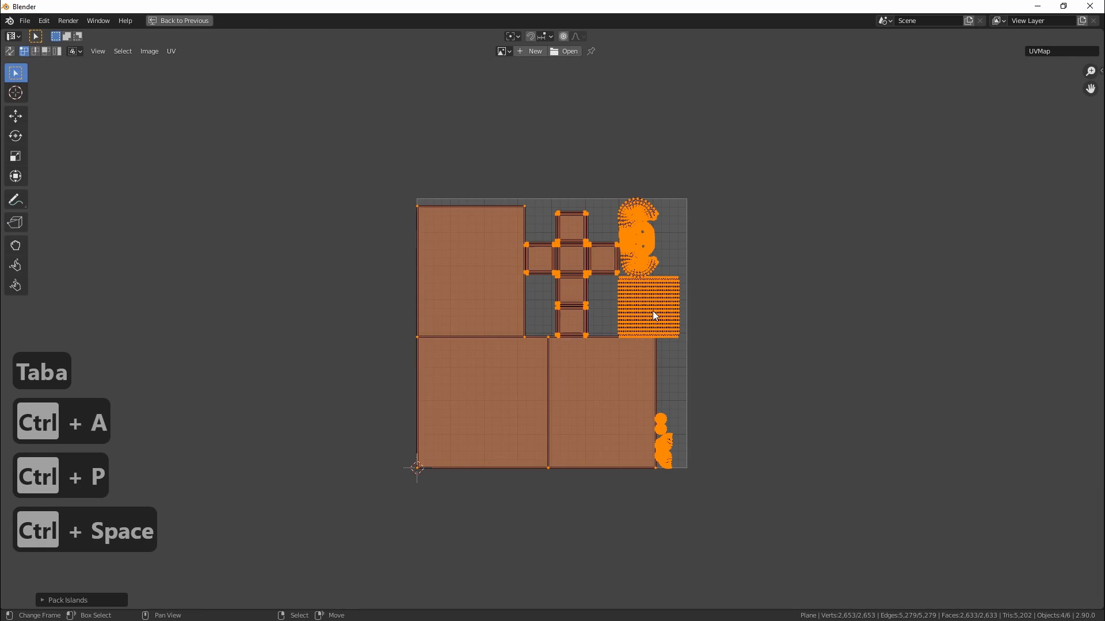
Repack islands with UVPackmaster2 heuristic search (packed area 0.826), then restore the layout
left_click(1096, 147)
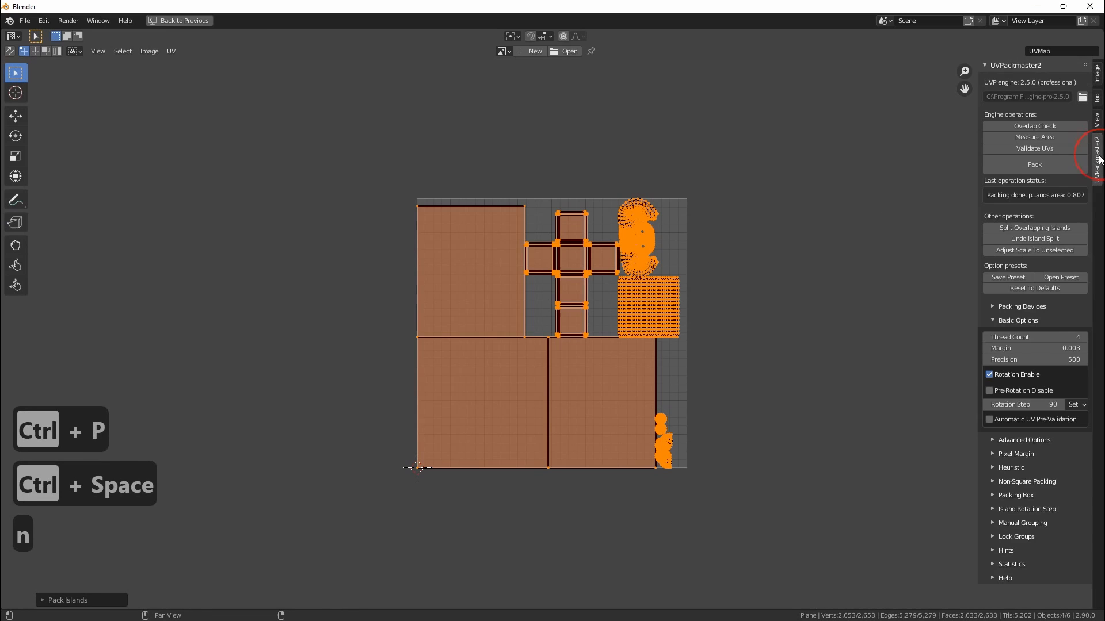
left_click(1010, 468)
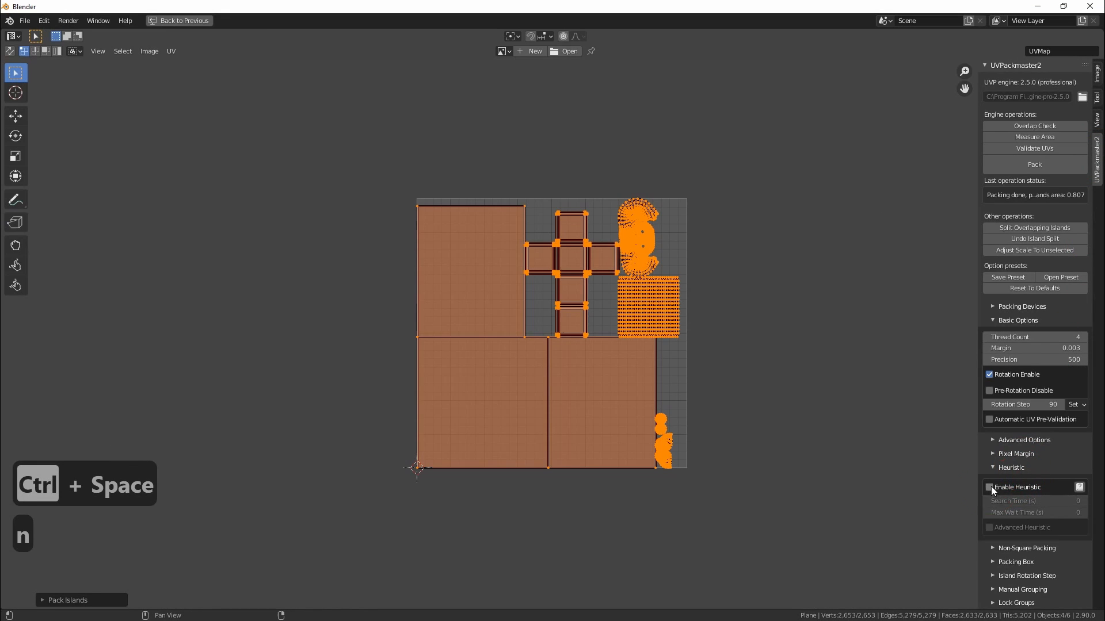
left_click(989, 487)
type("30")
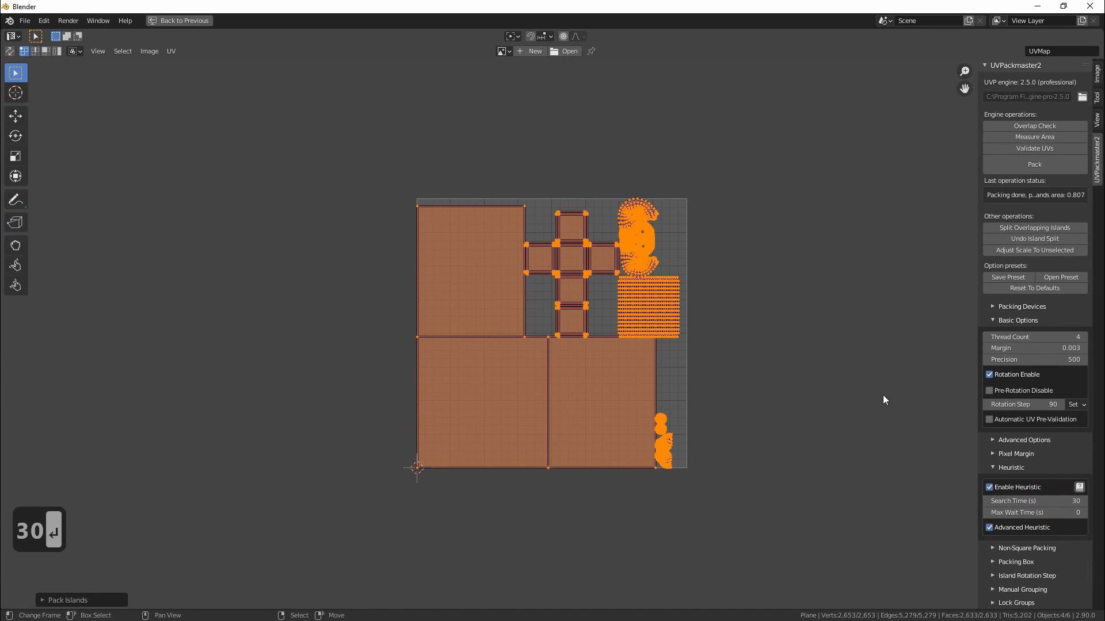
mouse_move(1034, 164)
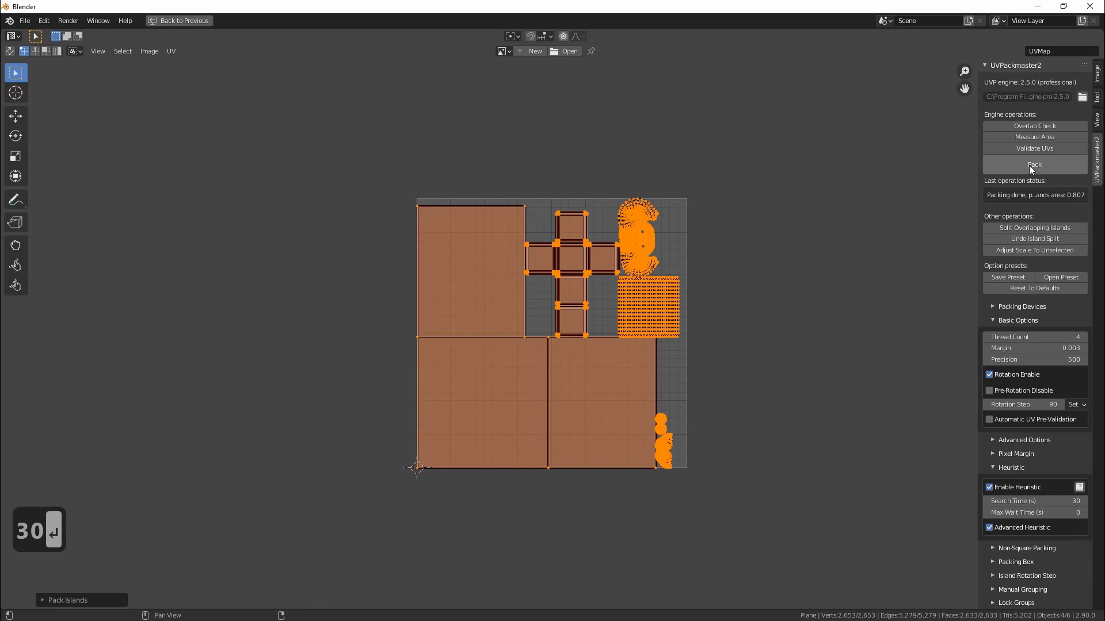
left_click(1033, 164)
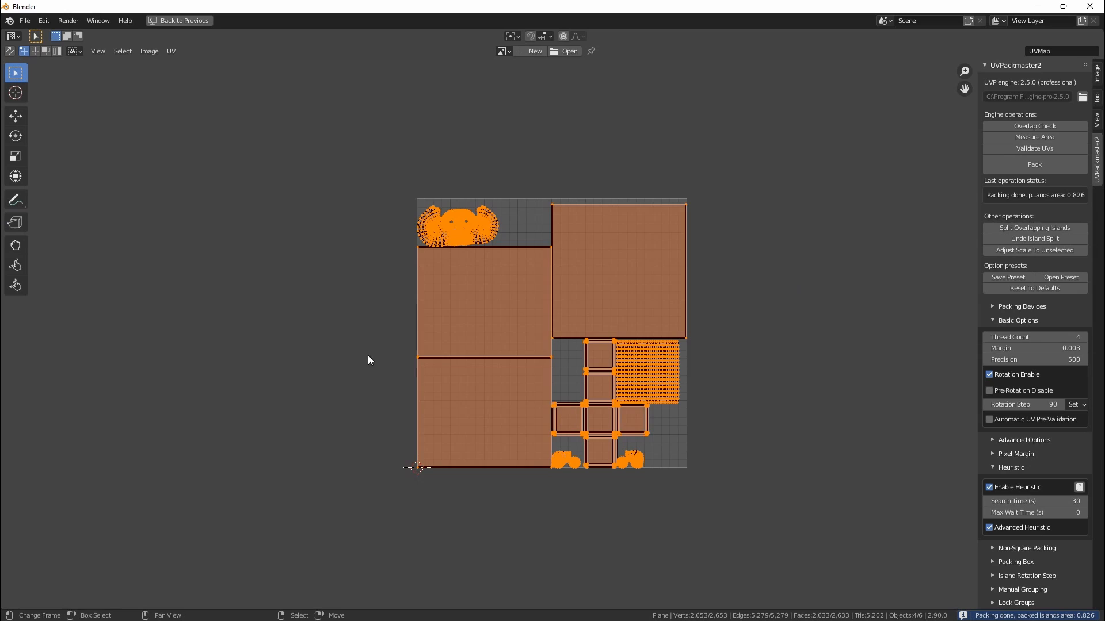
key("Ctrl+Space")
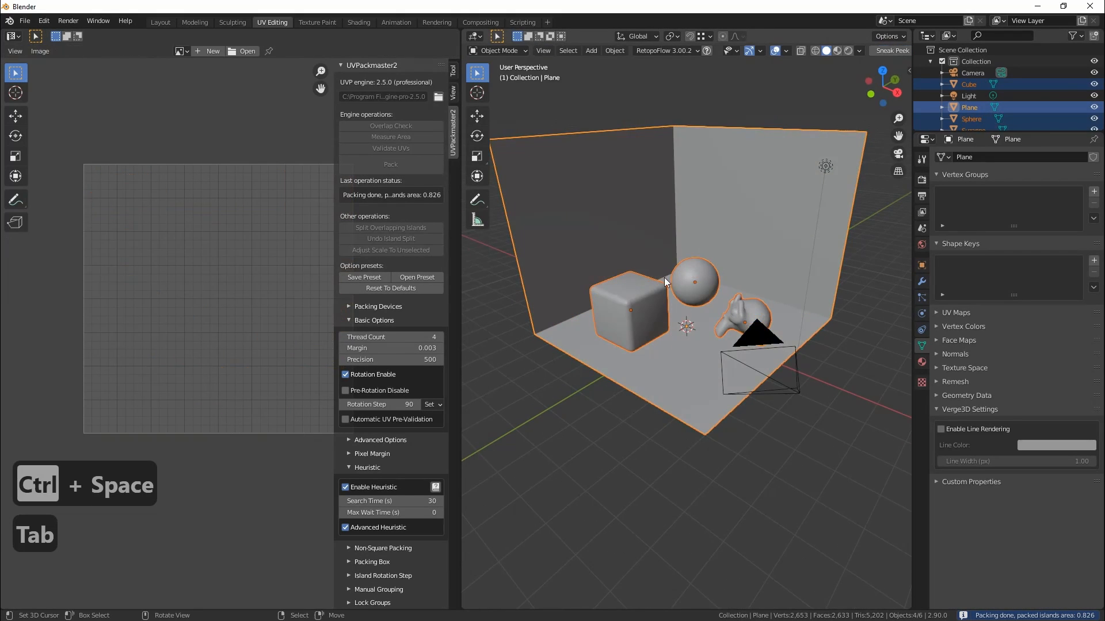
In the Shading workspace, give the plane a new material named 'walls'
left_click(358, 21)
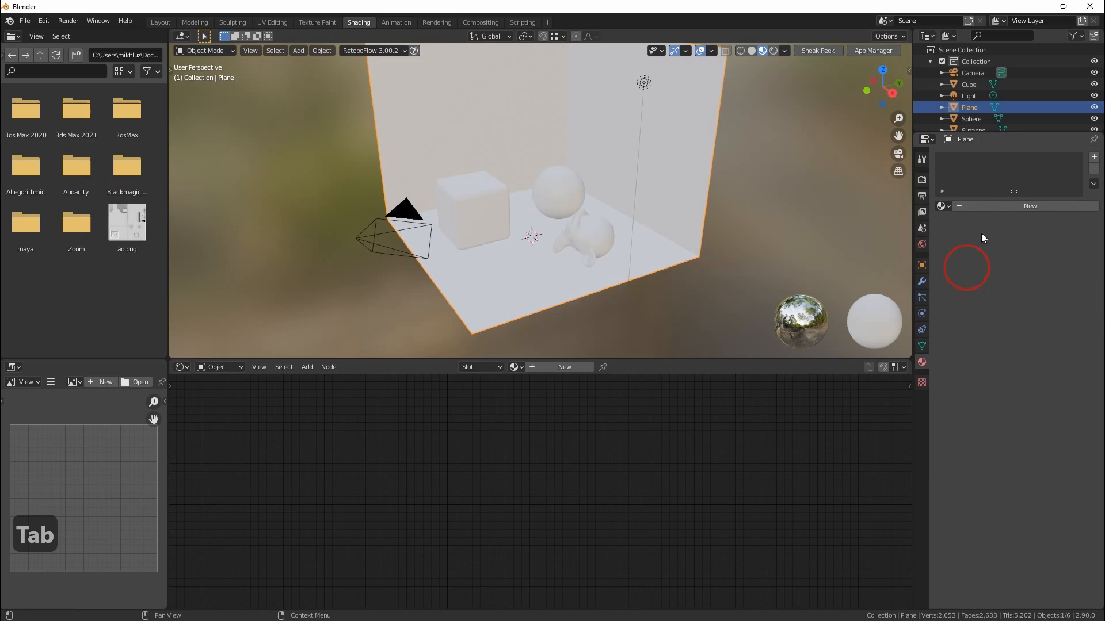
left_click(1029, 206)
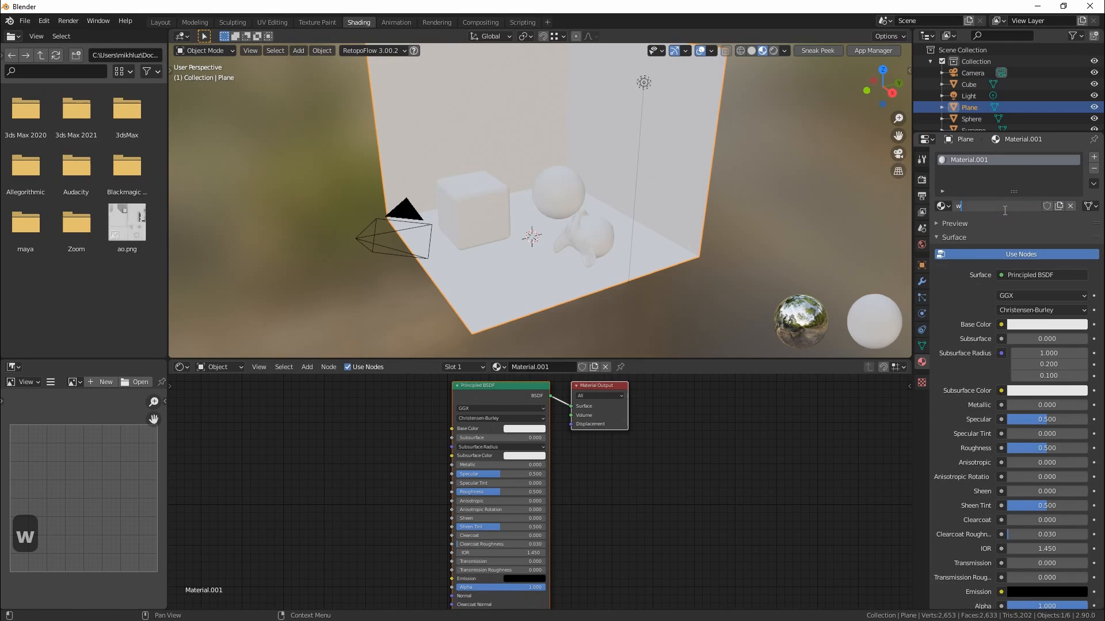
type("walls")
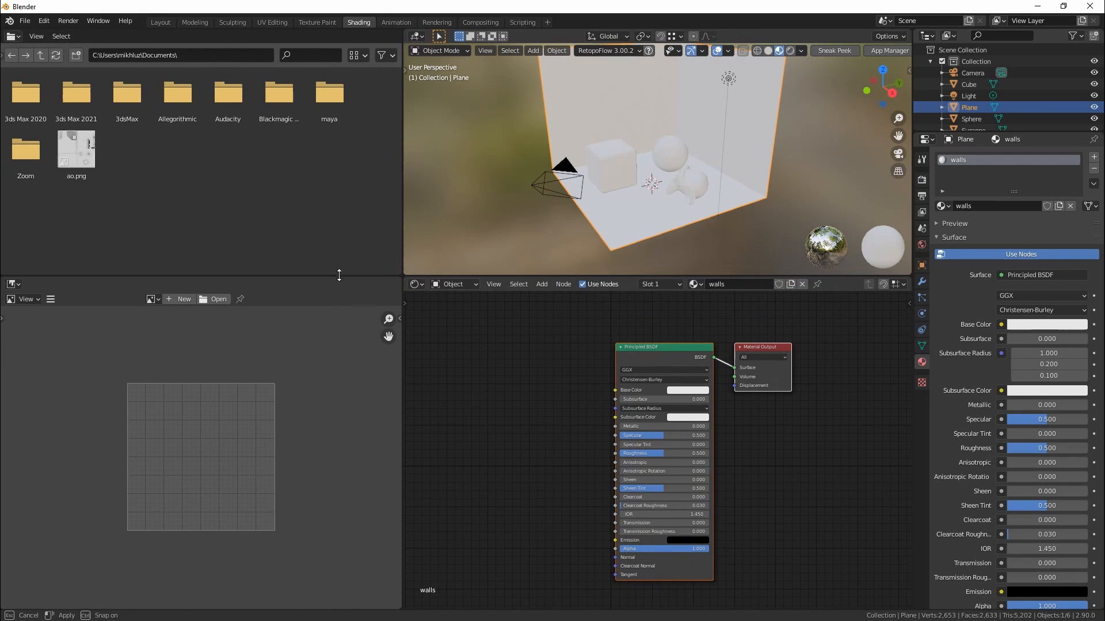
Create a new image named 'ao' and set its fill colour by hex value
left_click(180, 299)
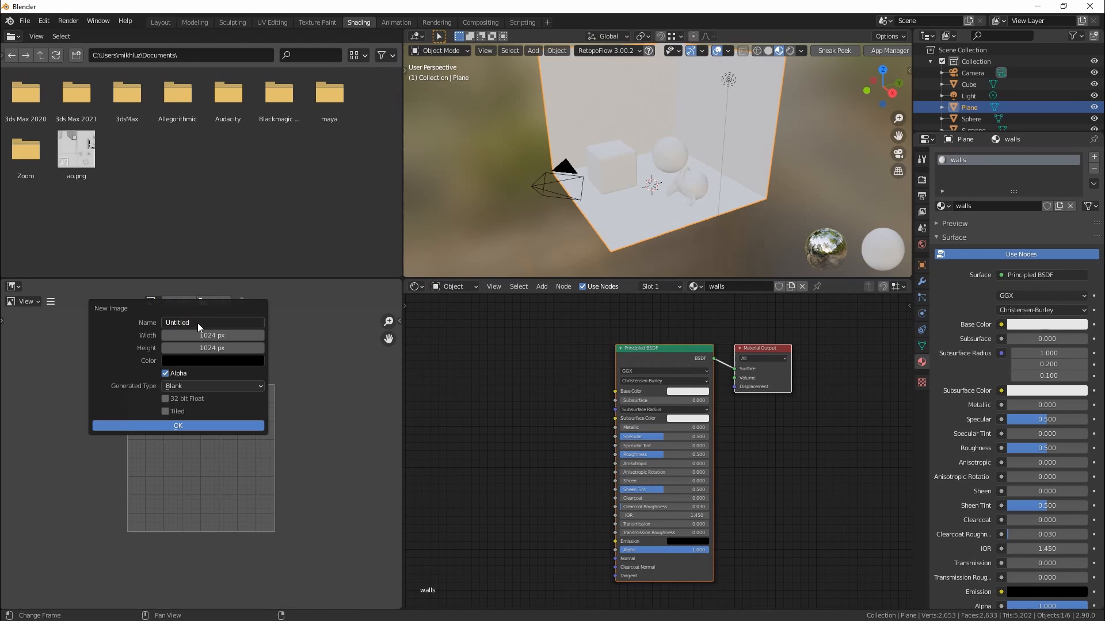
type("ao")
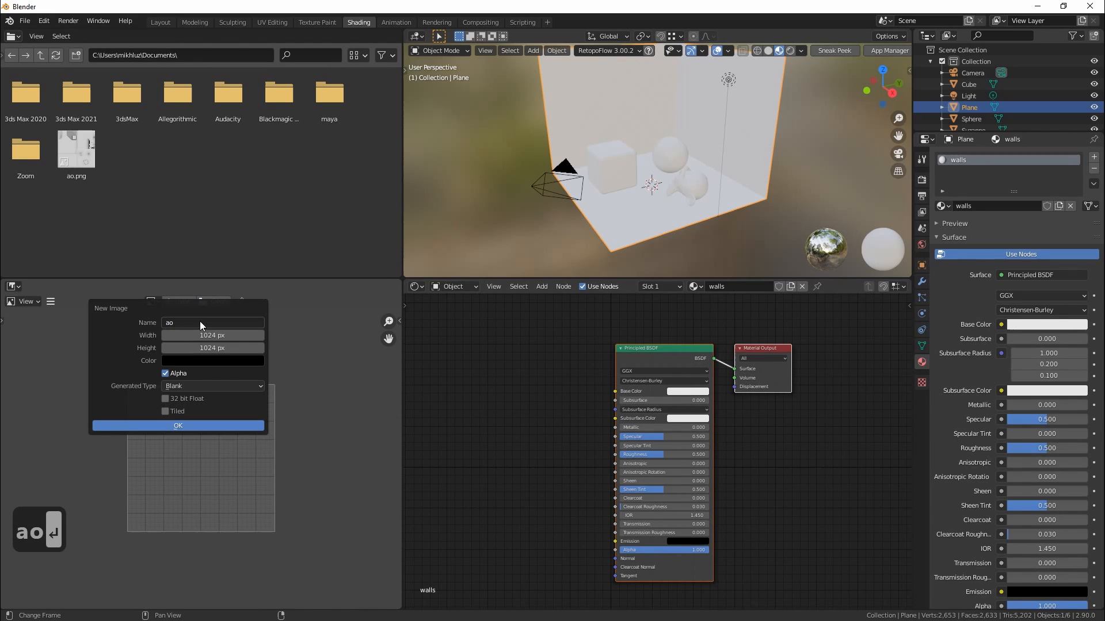
mouse_move(247, 303)
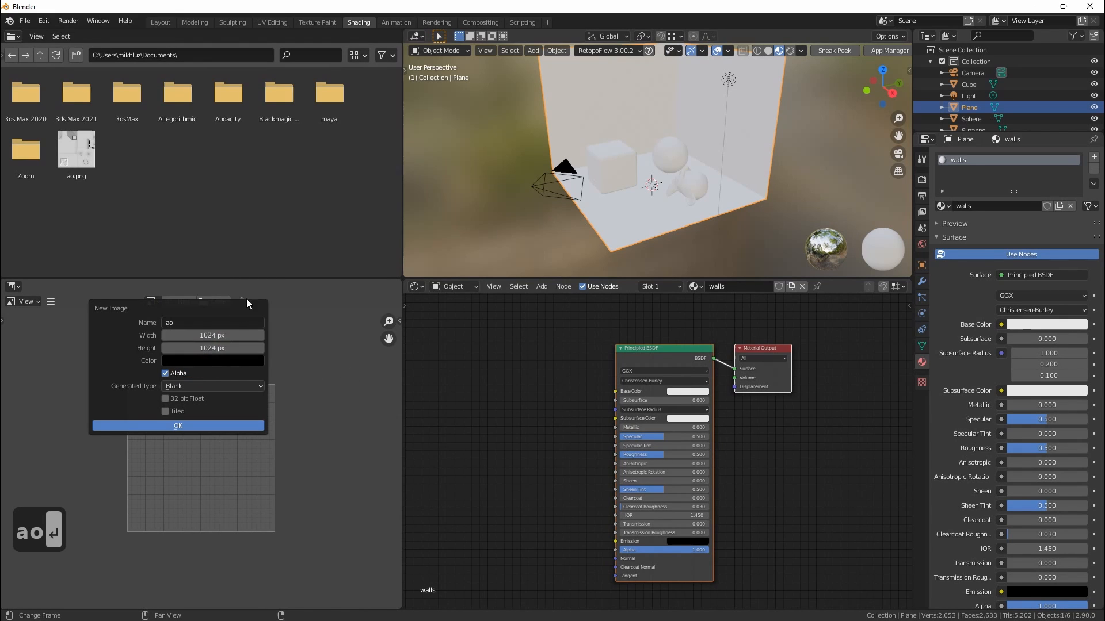
left_click(212, 360)
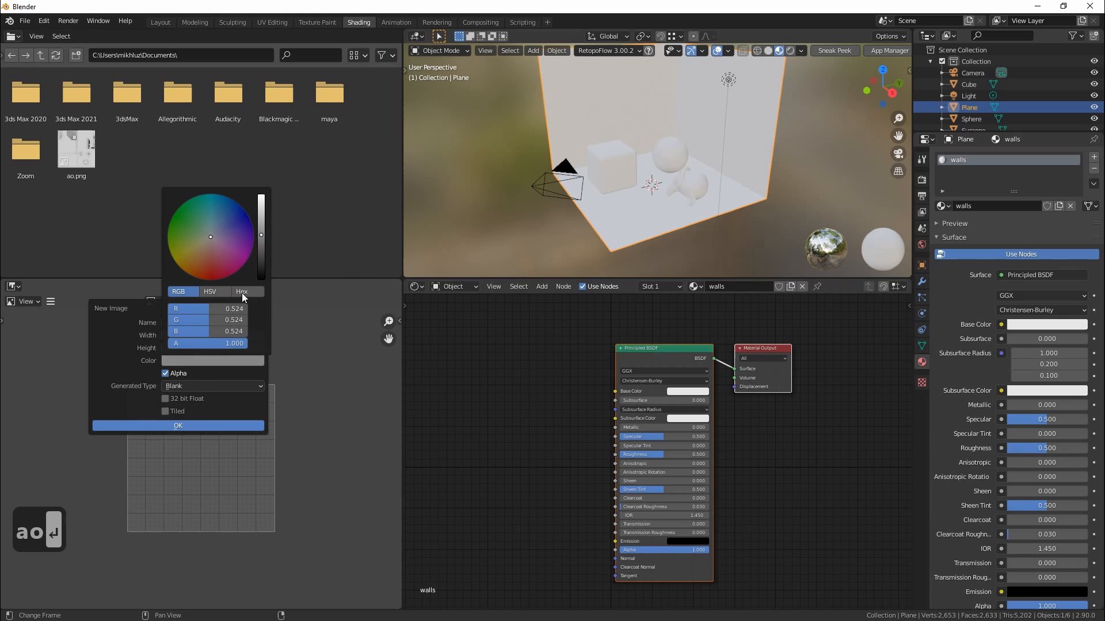
left_click(206, 342)
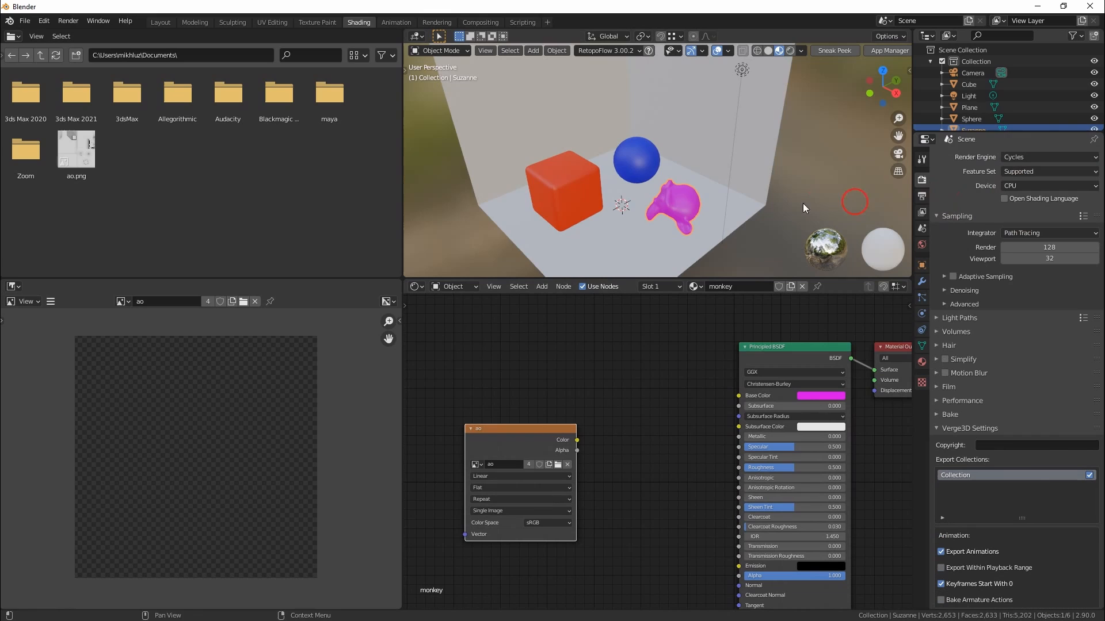
Switch to Rendered shading, move the walls material's nodes aside, and browse Input nodes
left_click(790, 50)
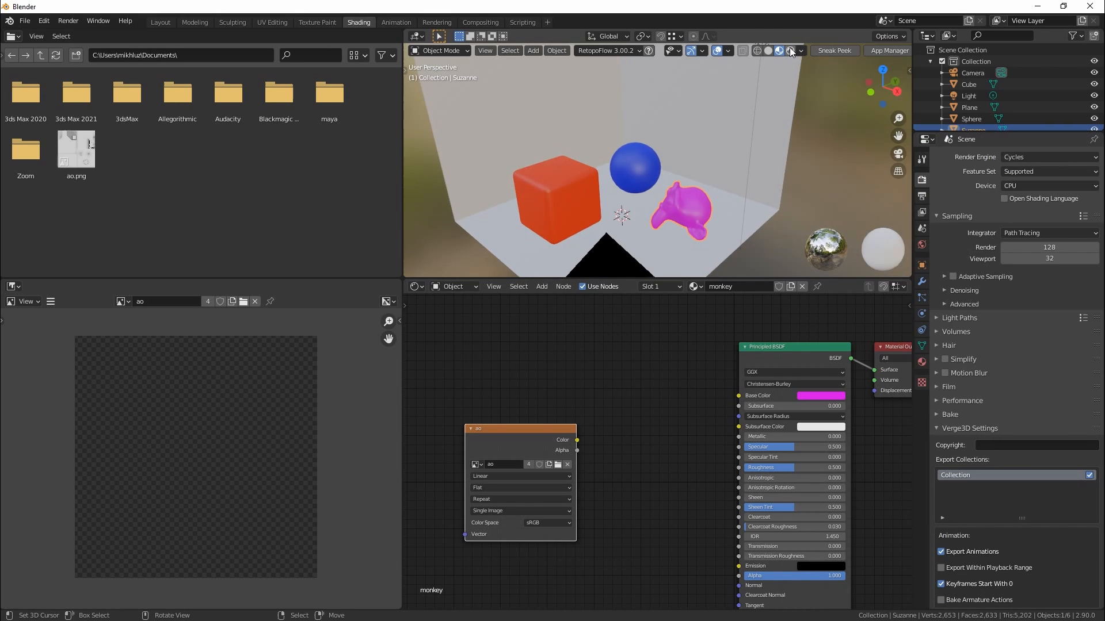
left_click(790, 50)
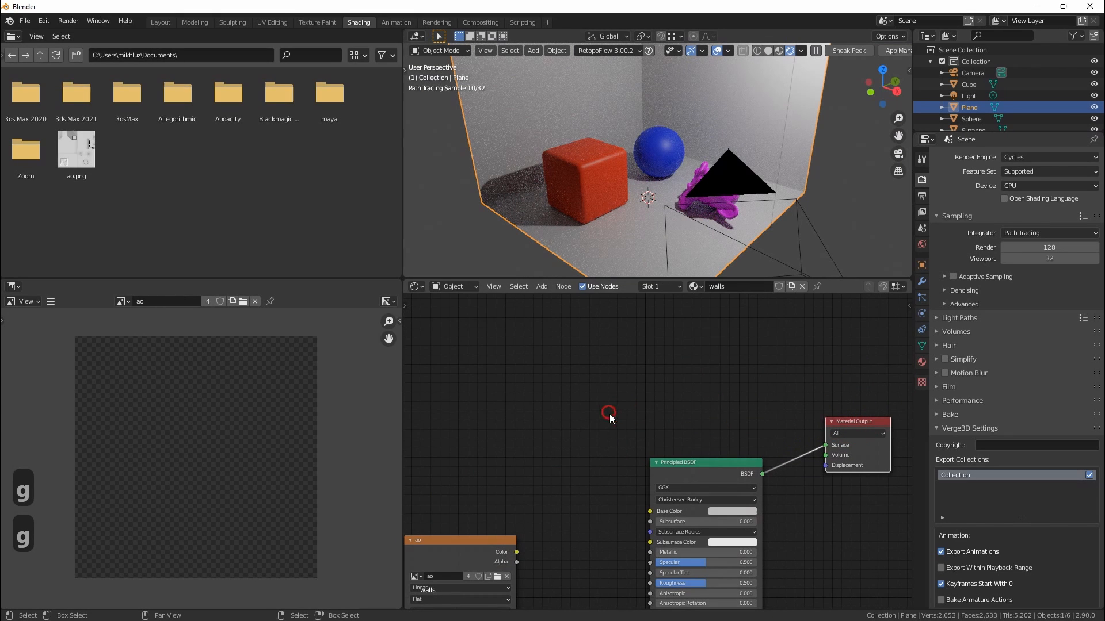
left_click(541, 286)
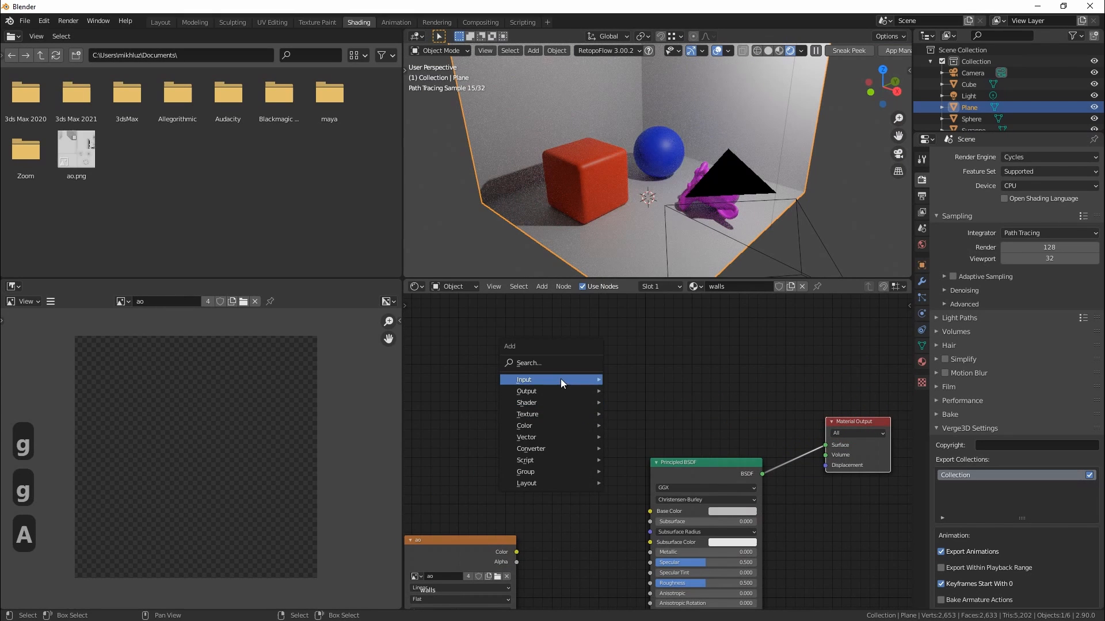
left_click(524, 379)
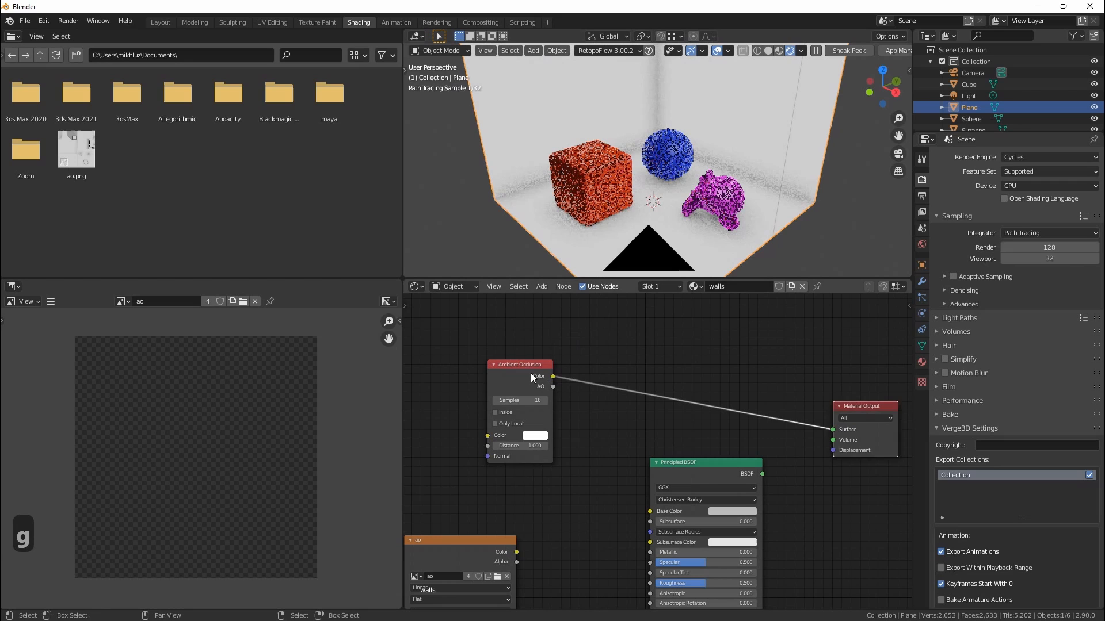
Copy the Ambient Occlusion node setup and paste it into the cube and sphere materials
key("ctrl+c")
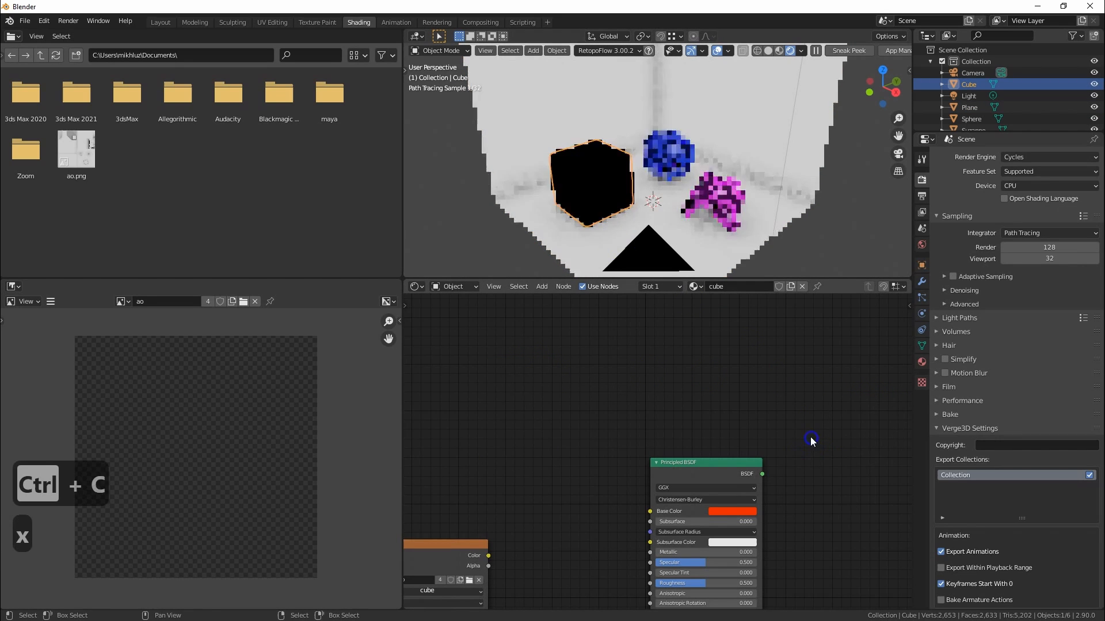
key("ctrl+v")
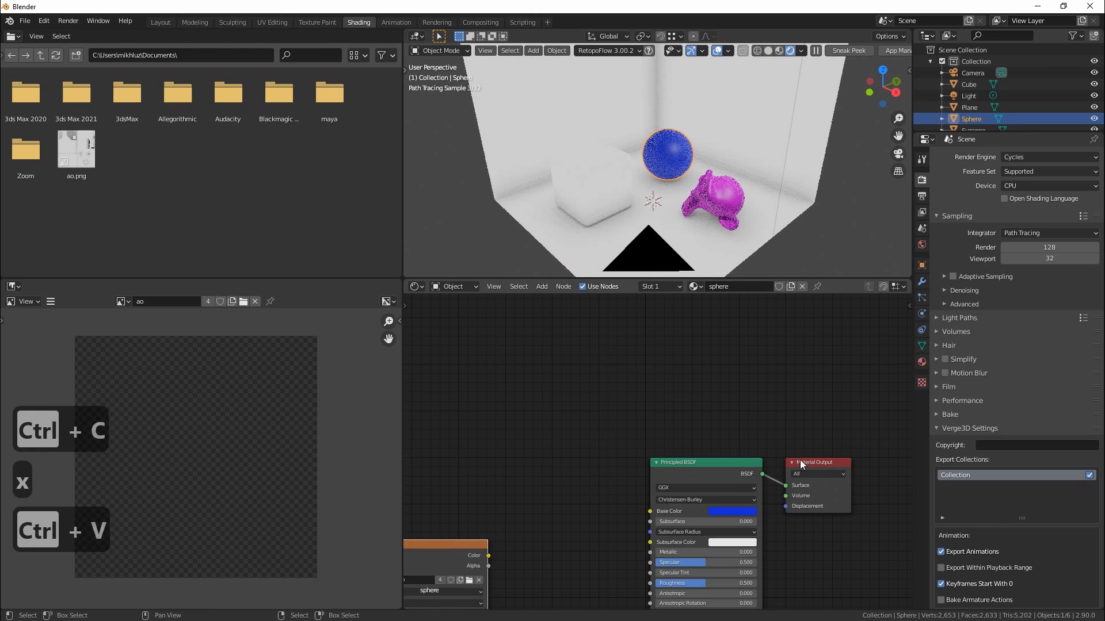
key("ctrl+v")
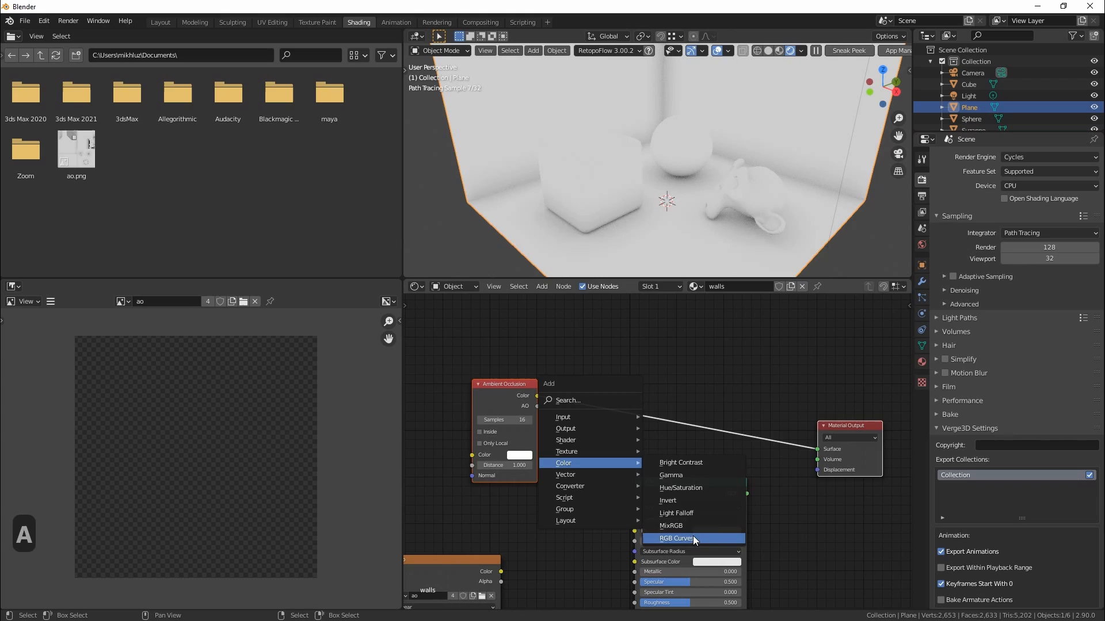
left_click(675, 537)
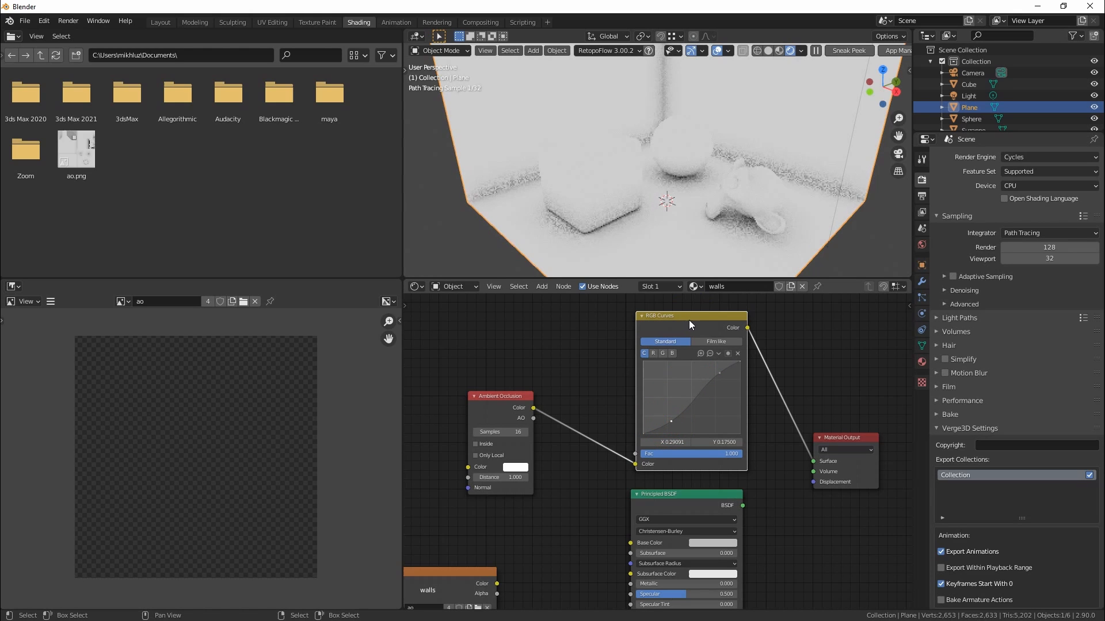
key("ctrl+x")
type("1")
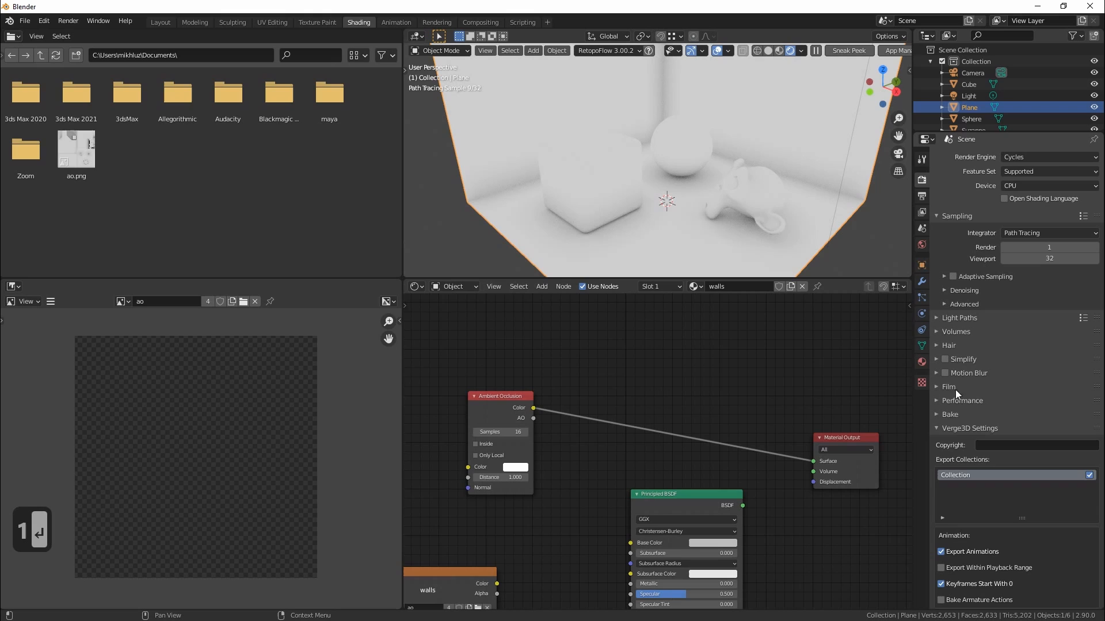
Expand the Bake settings and exclude Indirect lighting from the bake
left_click(950, 414)
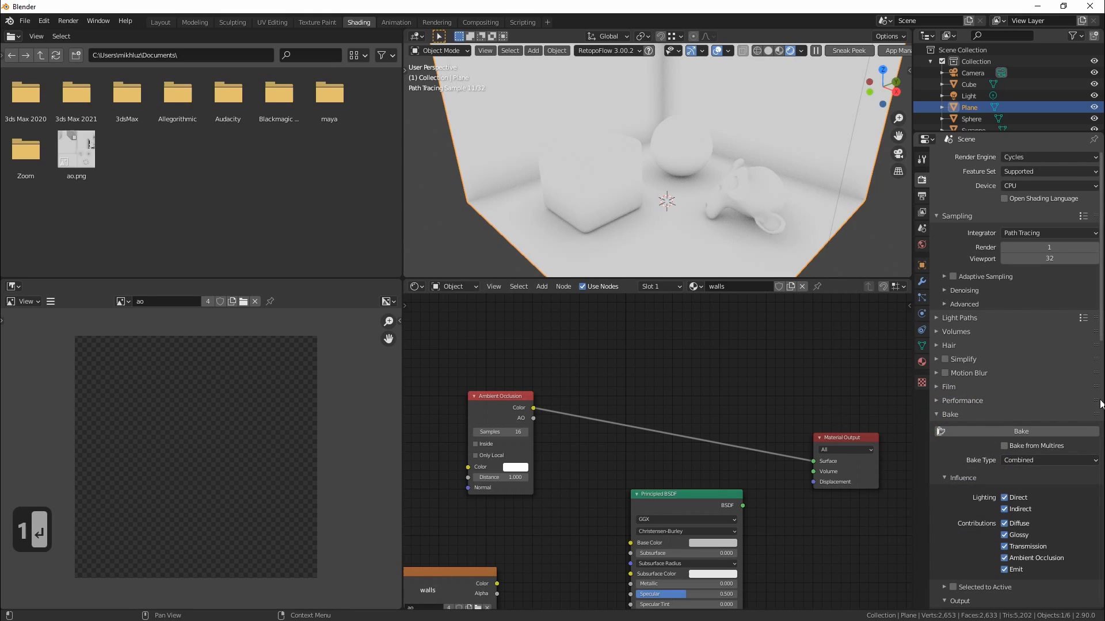
scroll("down", 3)
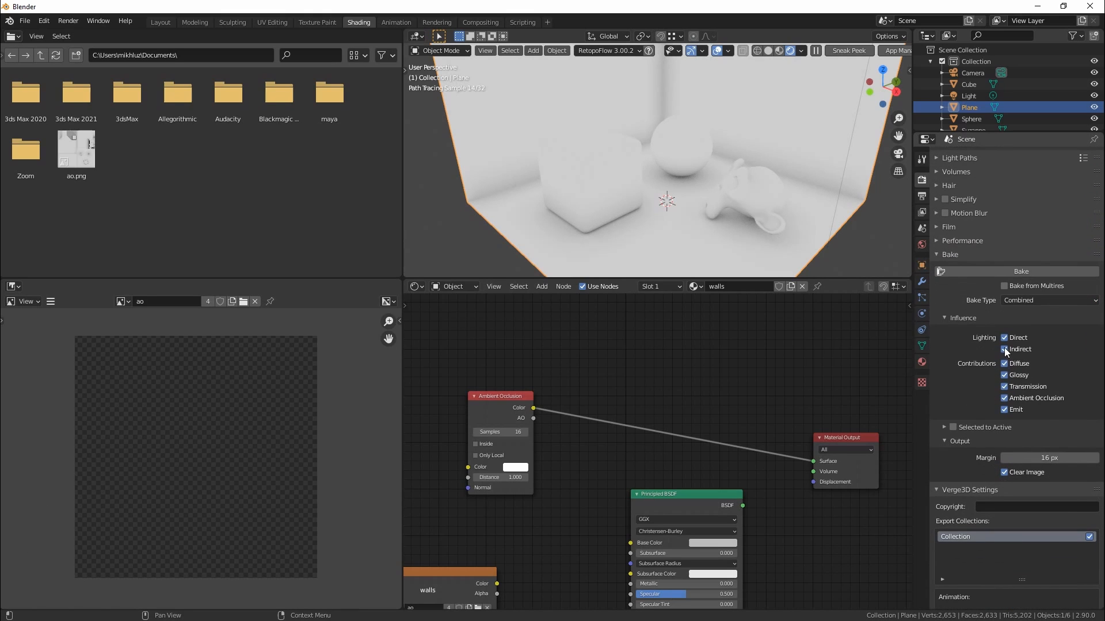
left_click(1004, 349)
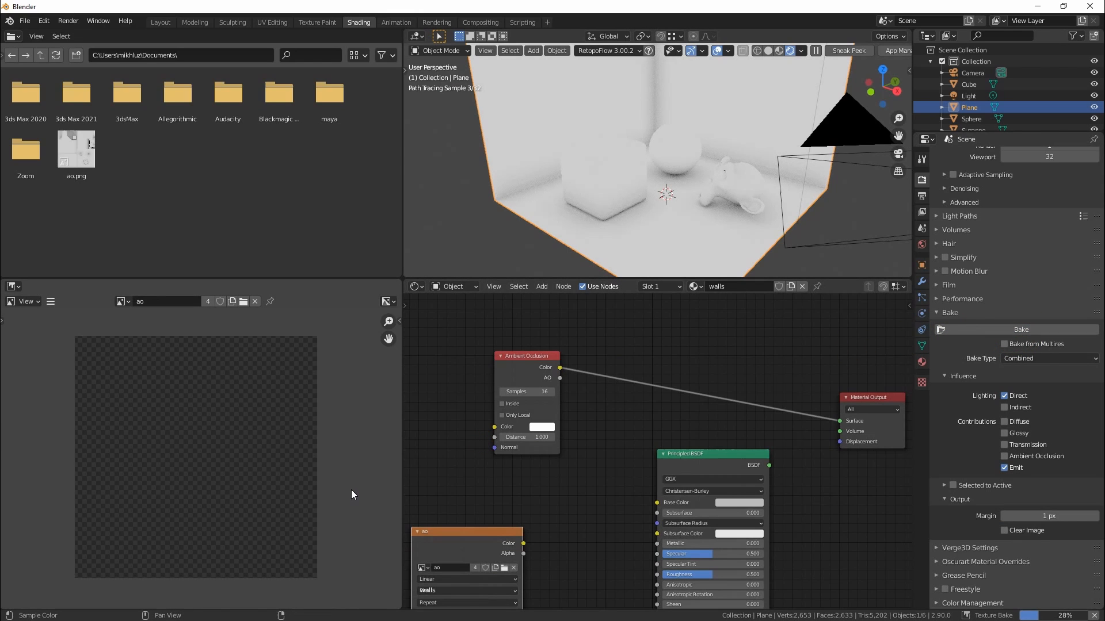
Raise render samples to 32, select the sphere, and bake its ao texture
left_click(1020, 329)
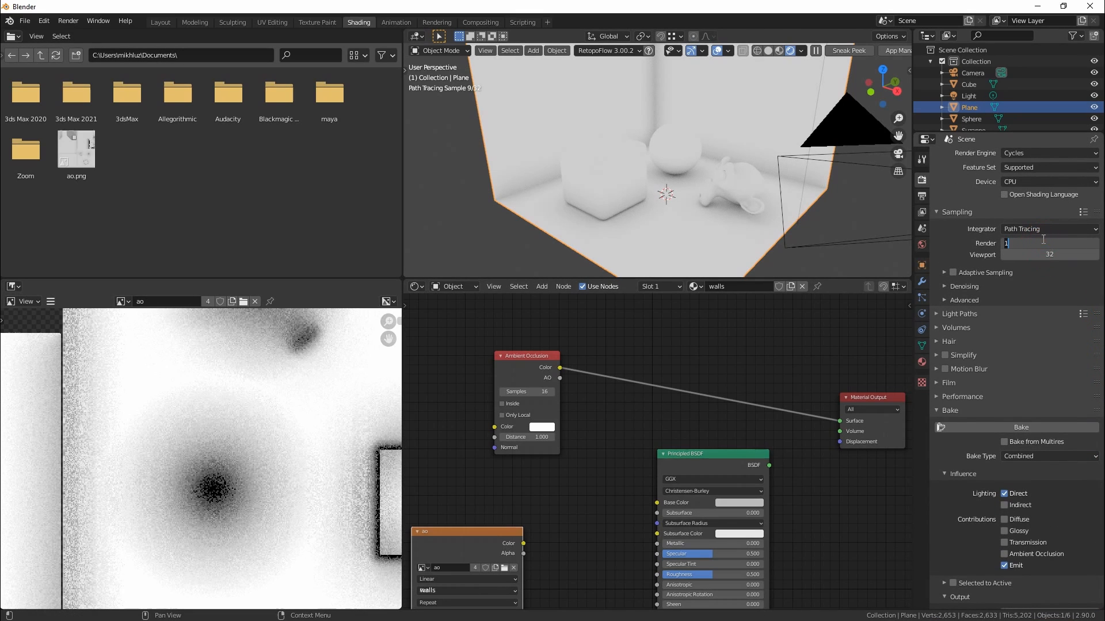
type("32")
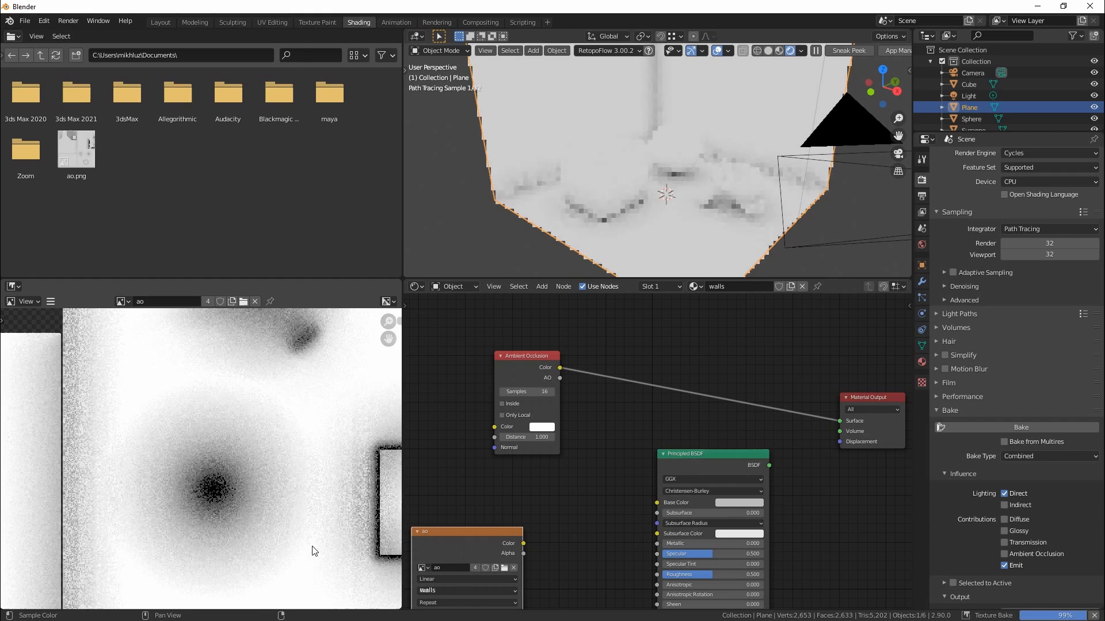
left_click(969, 84)
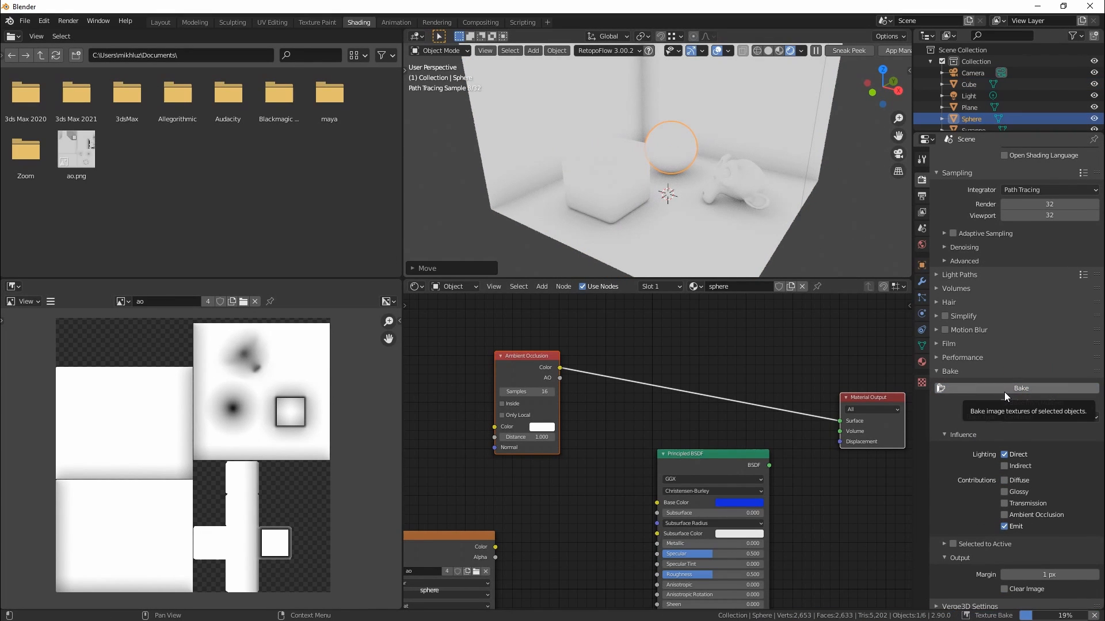
left_click(733, 187)
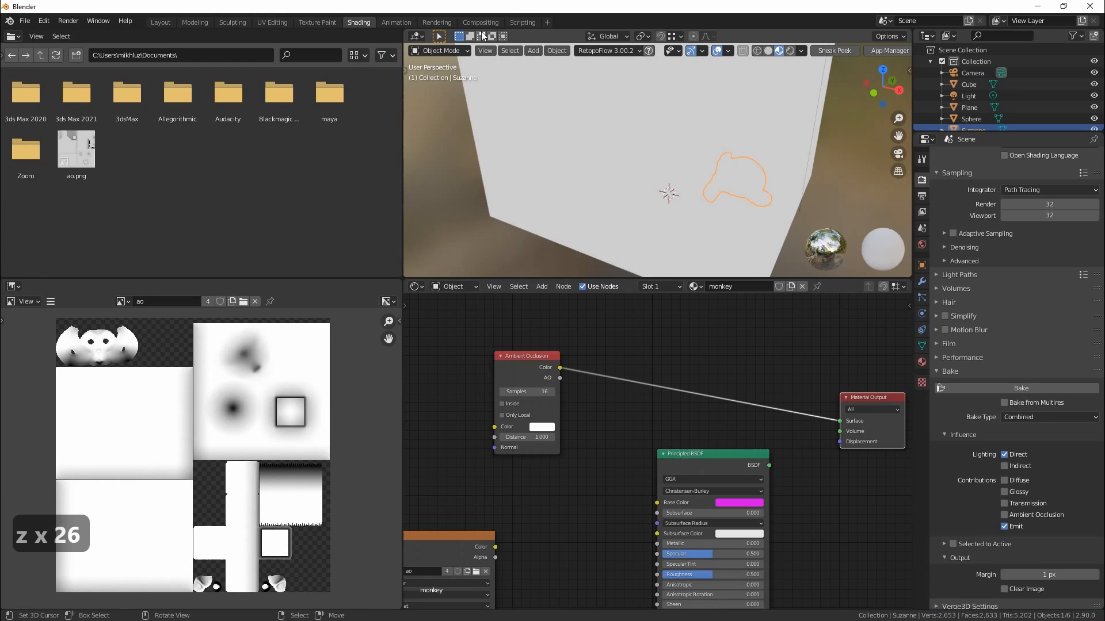
Enable compositing nodes, load the ao image into the Image node, and show an Image Editor below
left_click(480, 22)
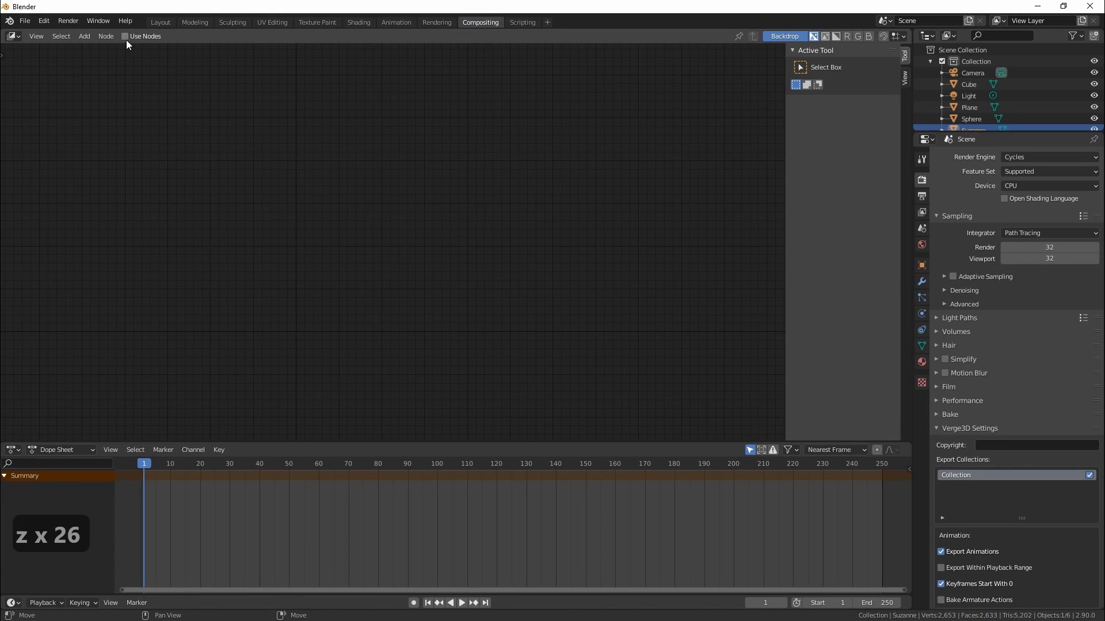
left_click(125, 36)
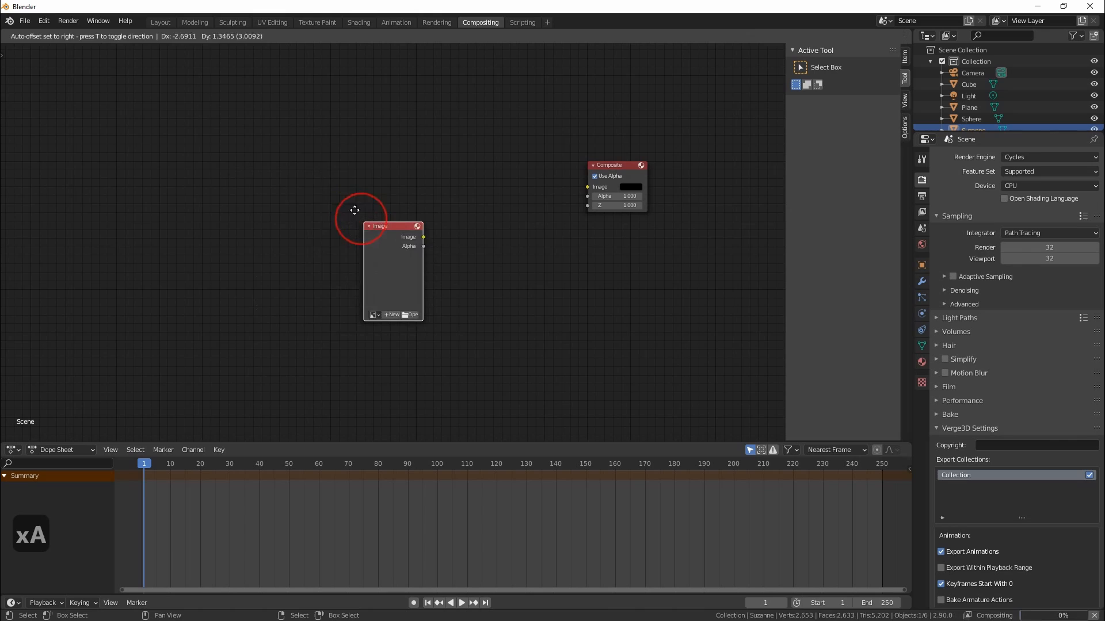
left_click(325, 268)
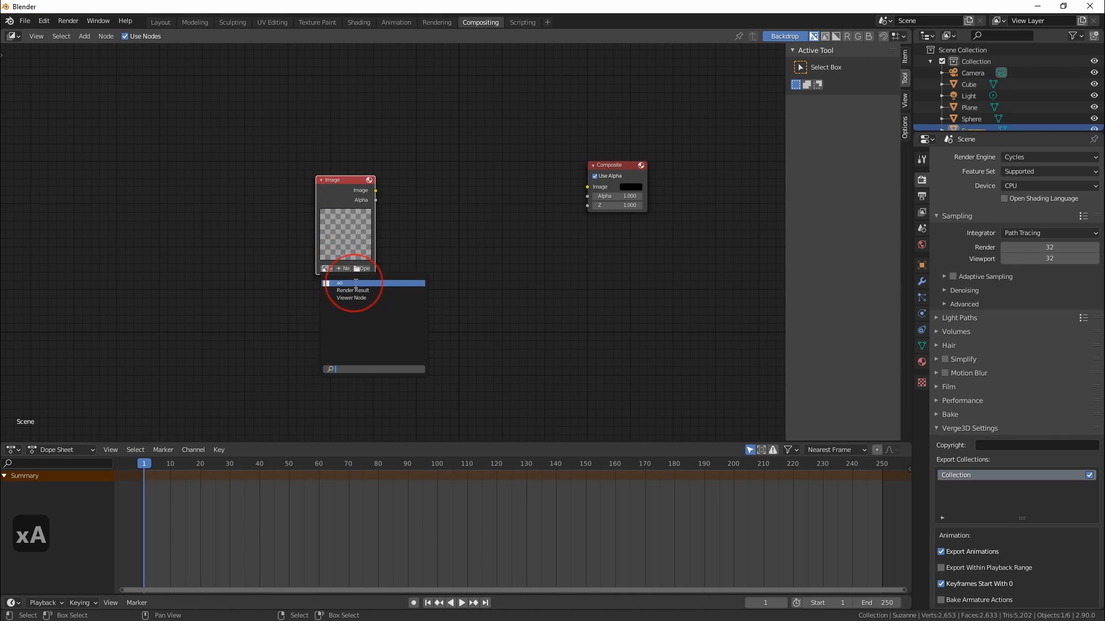
left_click(339, 282)
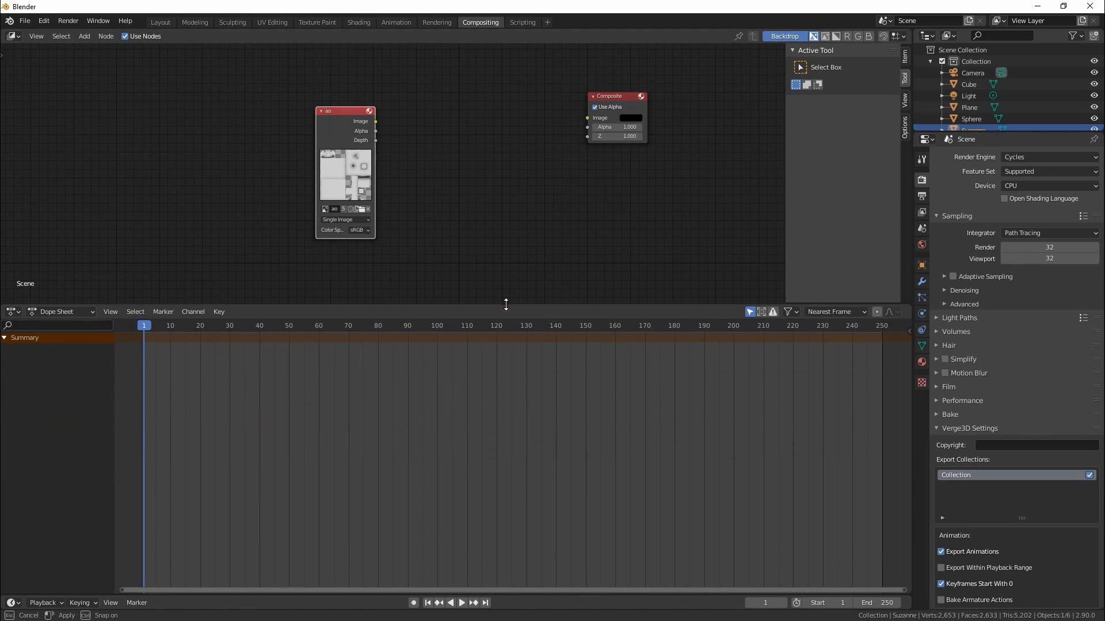
left_click(11, 311)
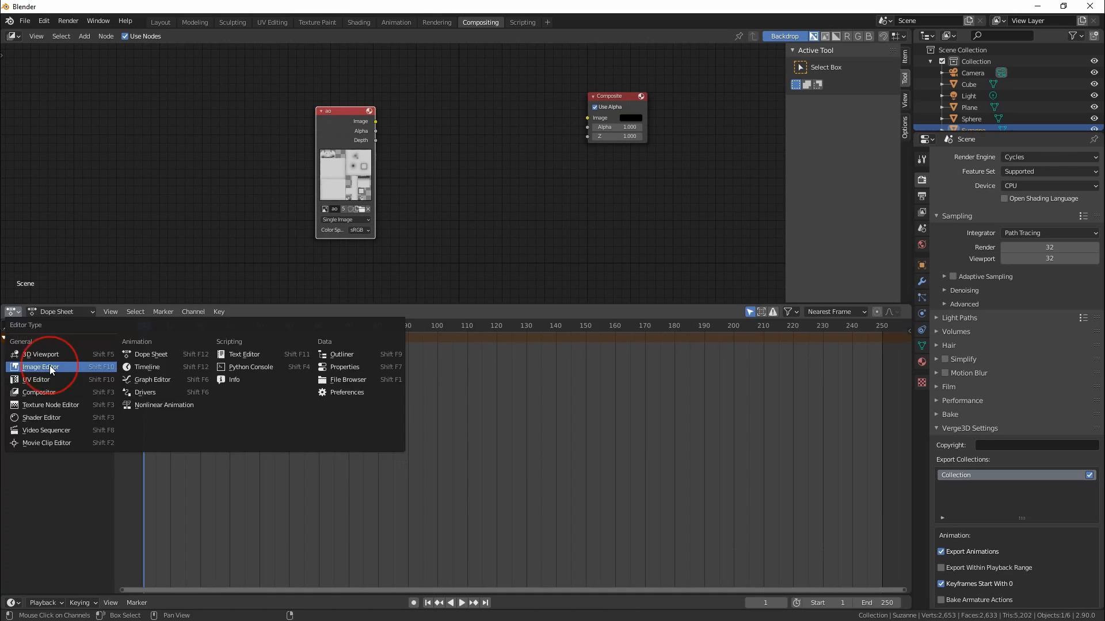
left_click(41, 367)
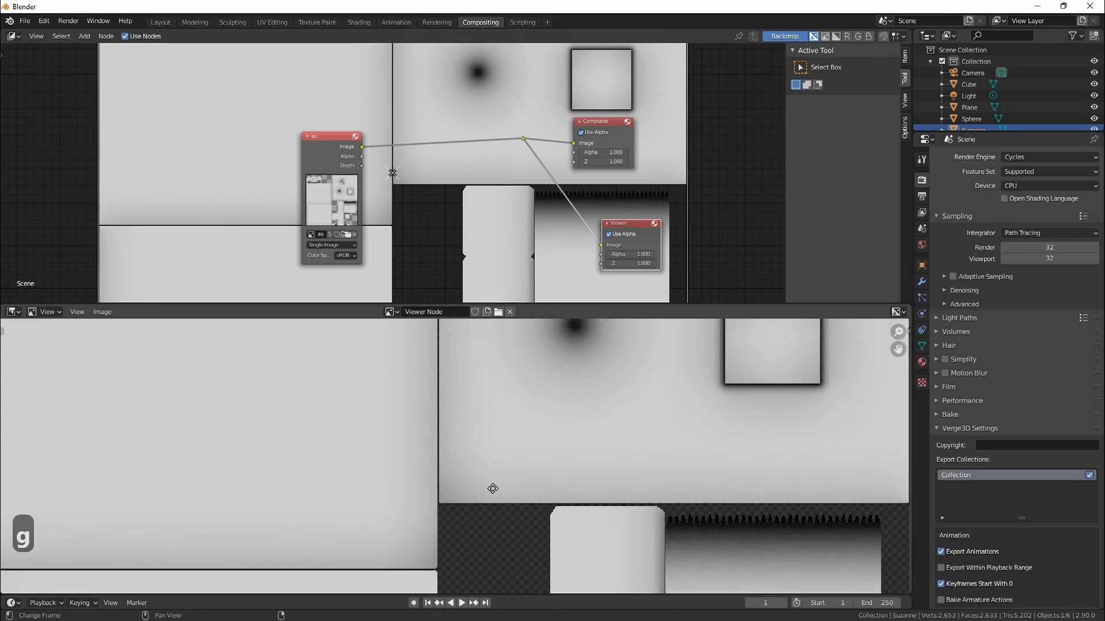
Move the ao Image node left and add an Inpaint filter before the outputs
left_click_drag(332, 197, 238, 205)
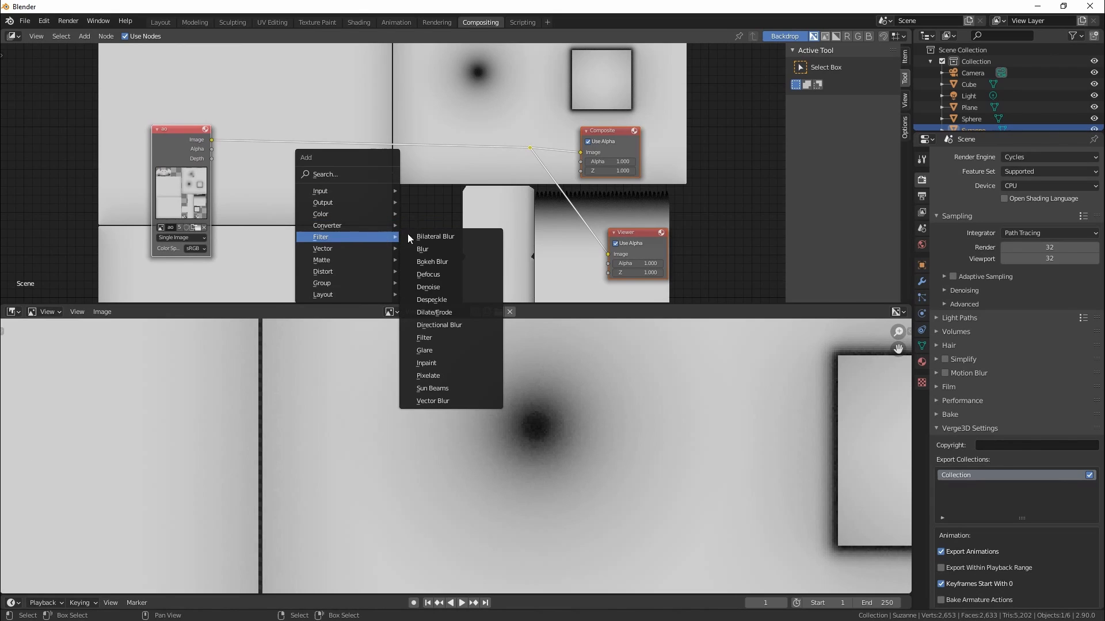
mouse_move(440, 364)
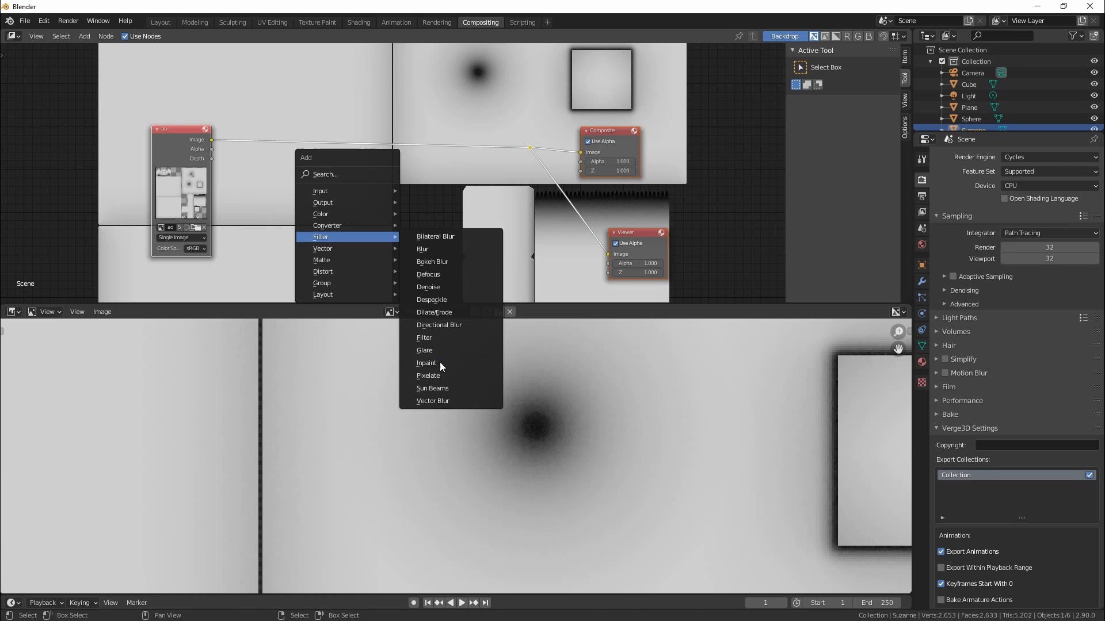
left_click(426, 364)
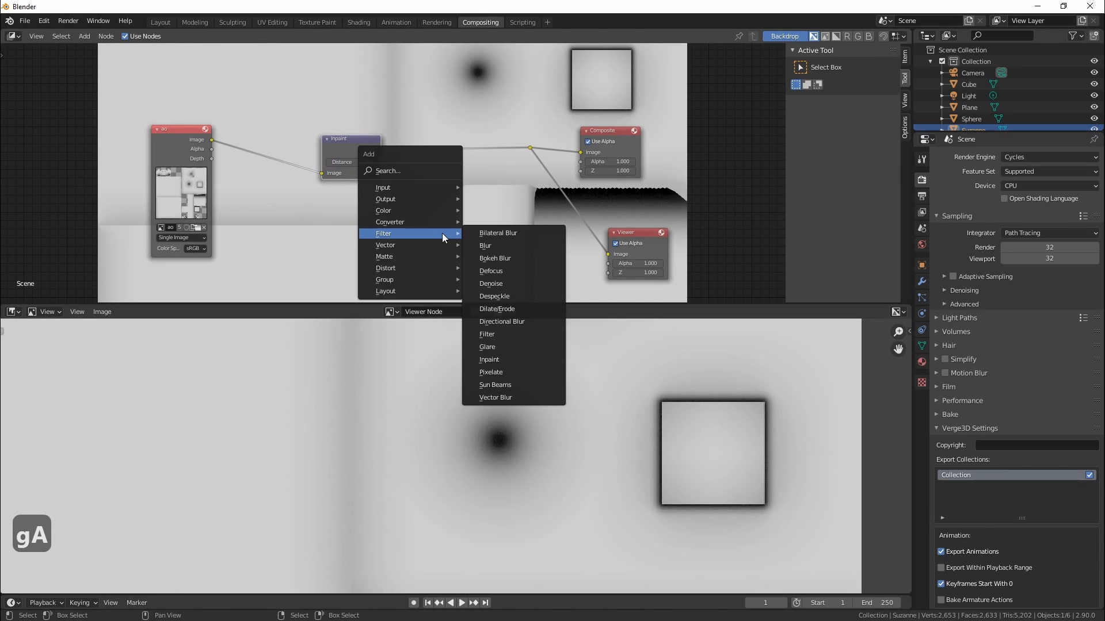
Insert a Blur node between Inpaint and the outputs, Gaussian with X and Y of 2
left_click(485, 245)
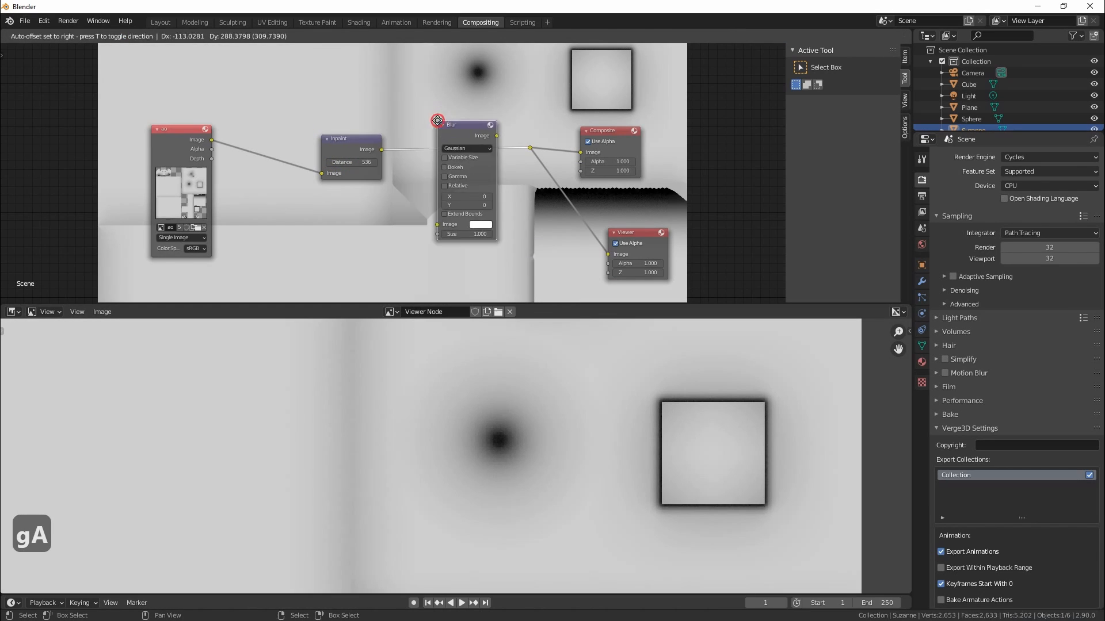
left_click(467, 194)
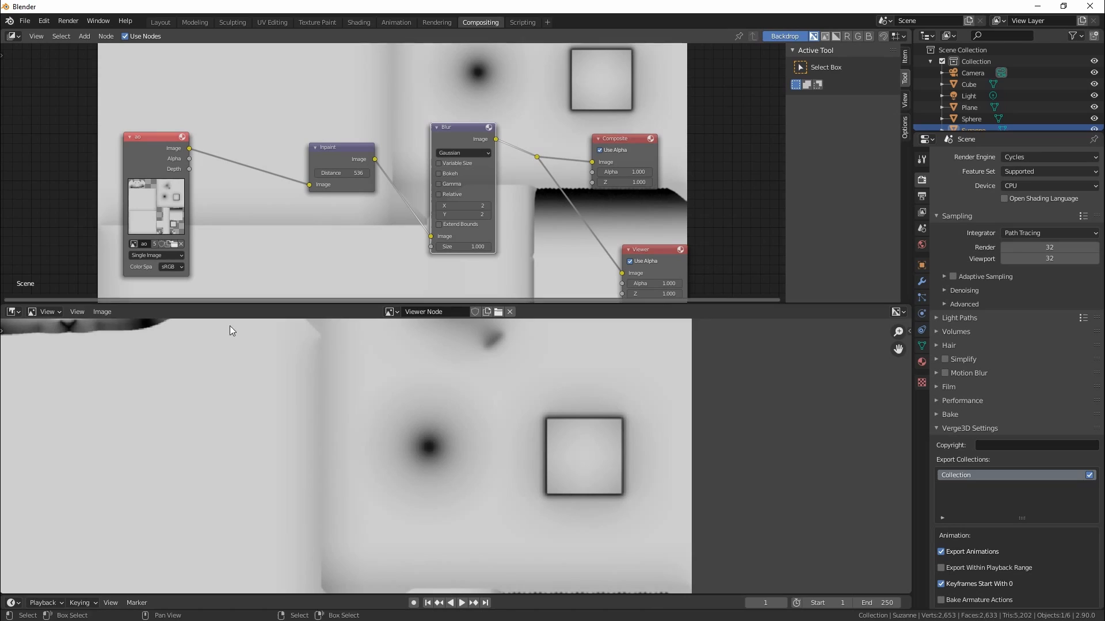
Set the Color Management view transform to Standard
left_click(102, 311)
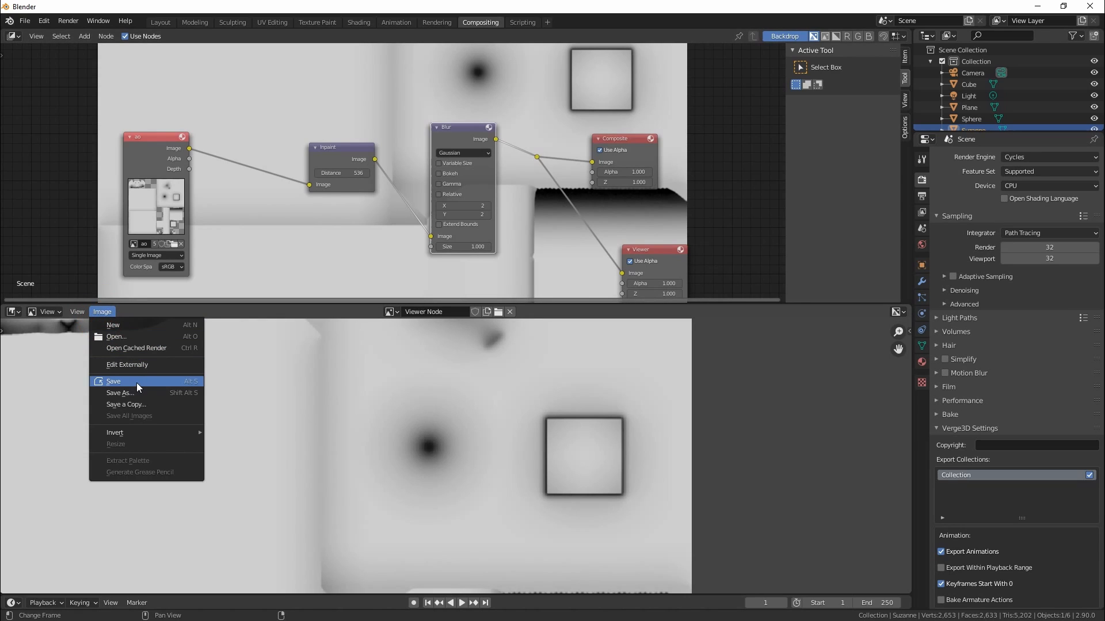
key("Escape")
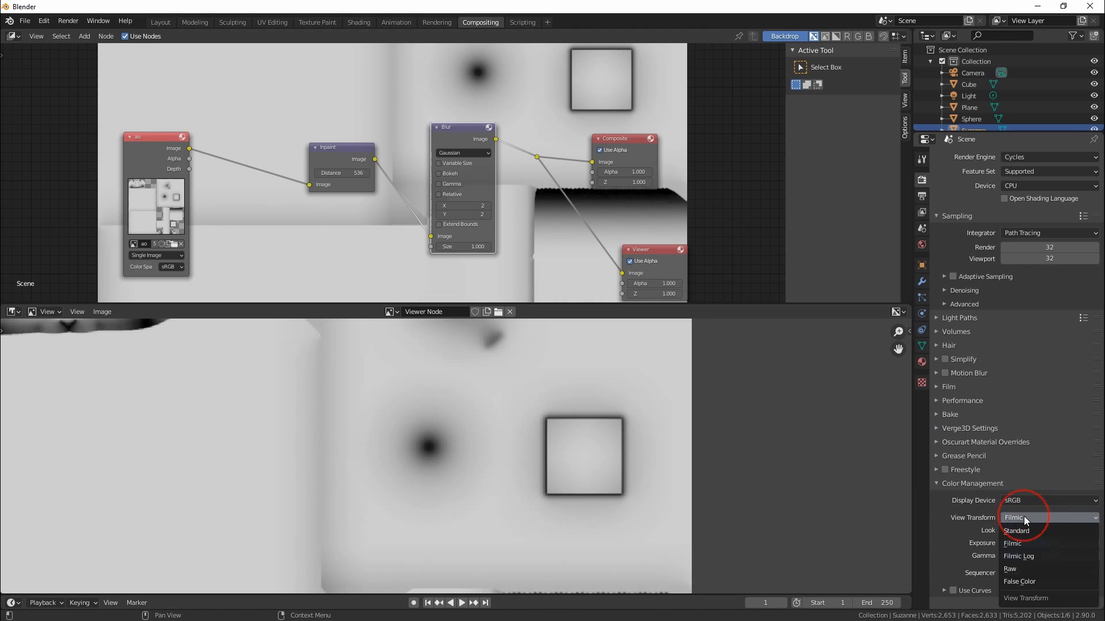
left_click(1016, 531)
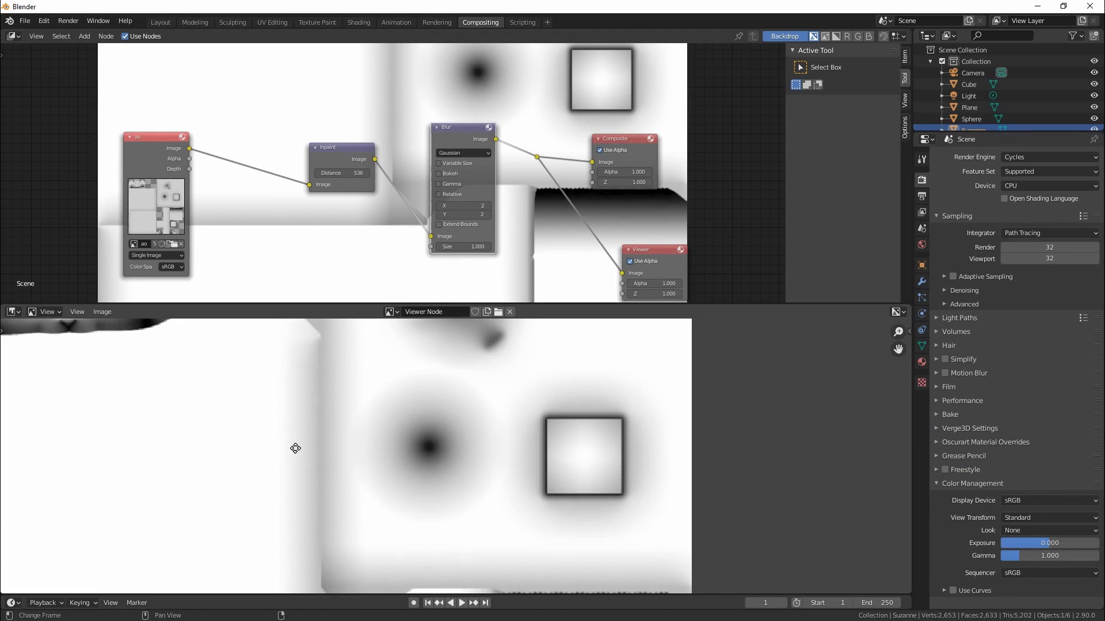
Save the viewer result over ao.png as an RGB image
left_click(103, 311)
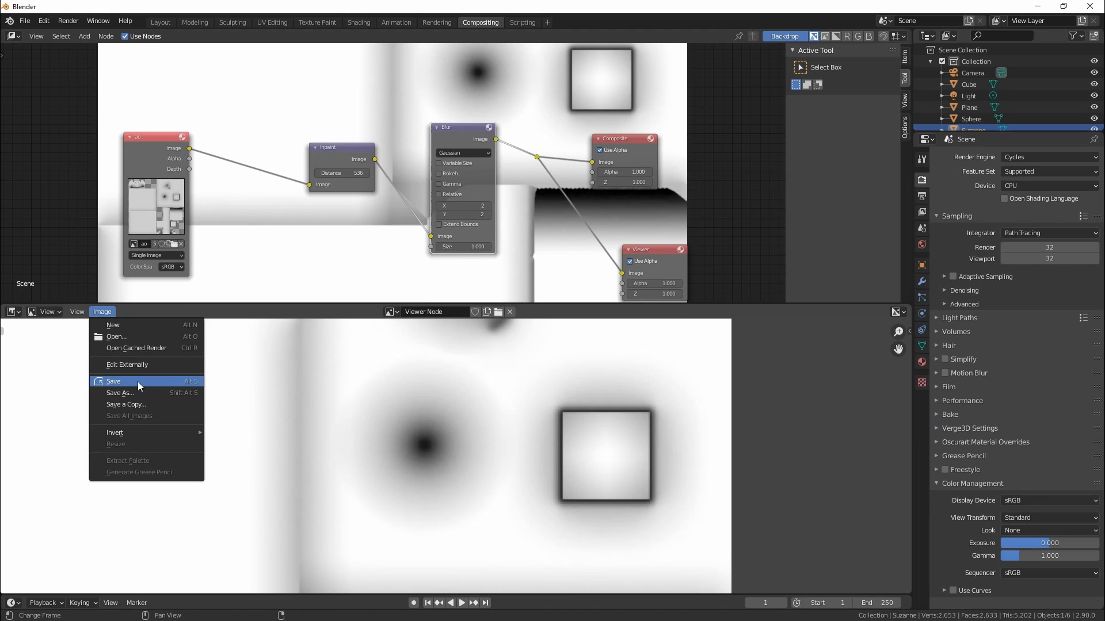
left_click(119, 392)
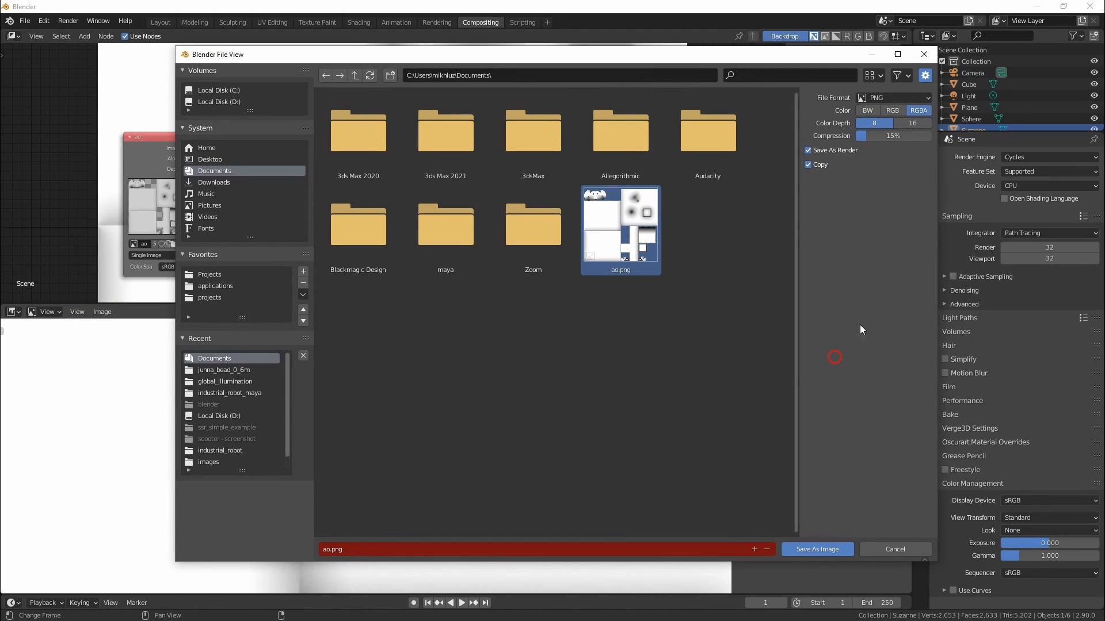
left_click(892, 110)
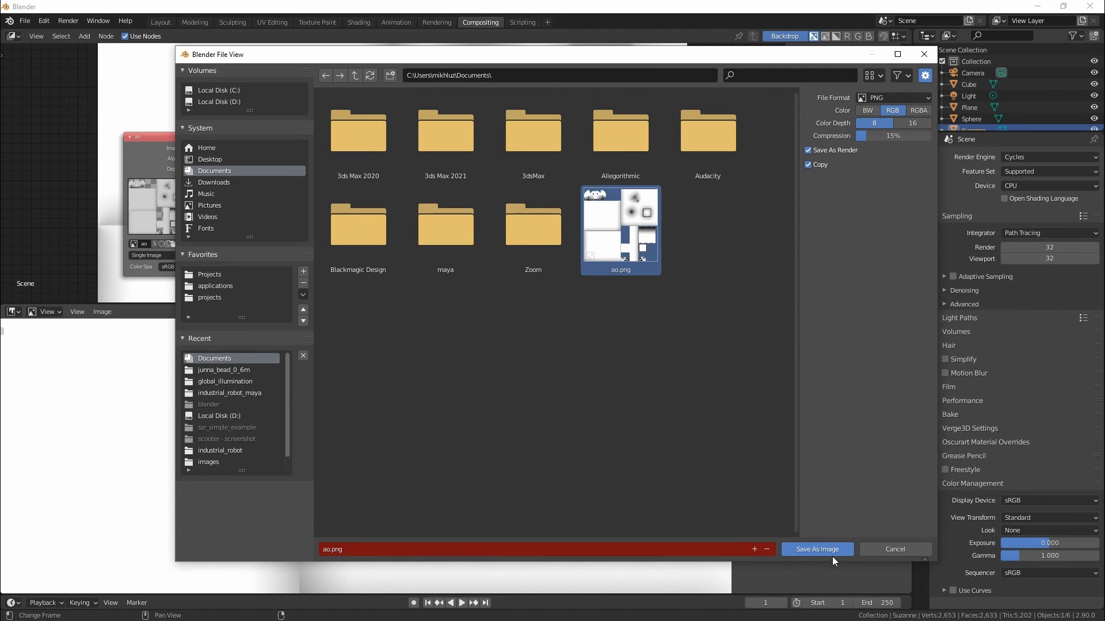
left_click(816, 549)
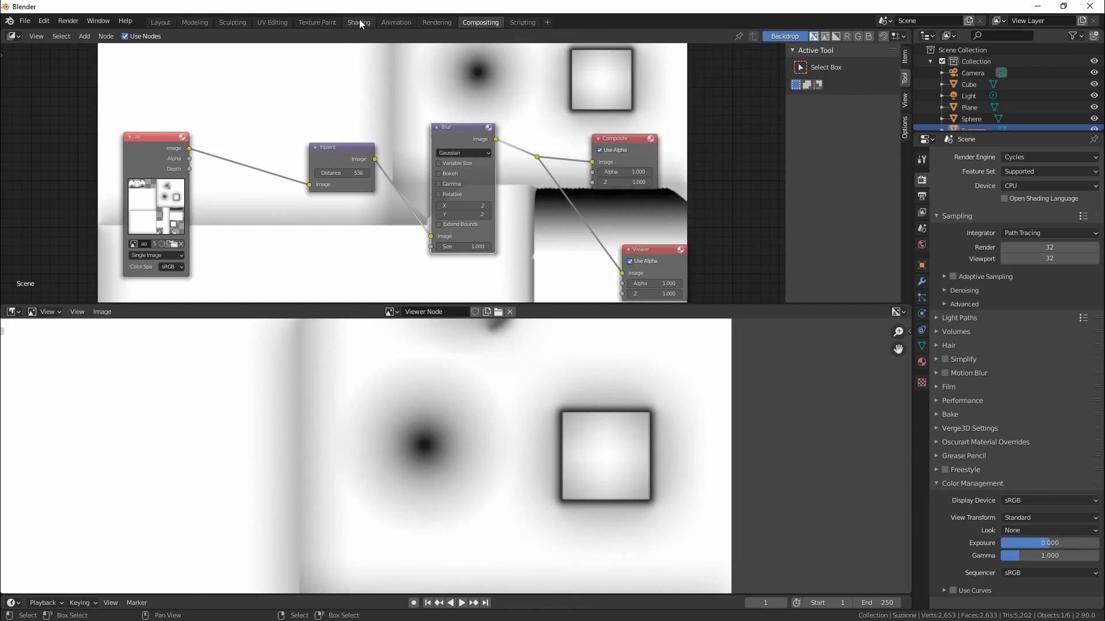
In the walls material, mix a black Diffuse BSDF by ao and set ao to Linear
left_click(358, 22)
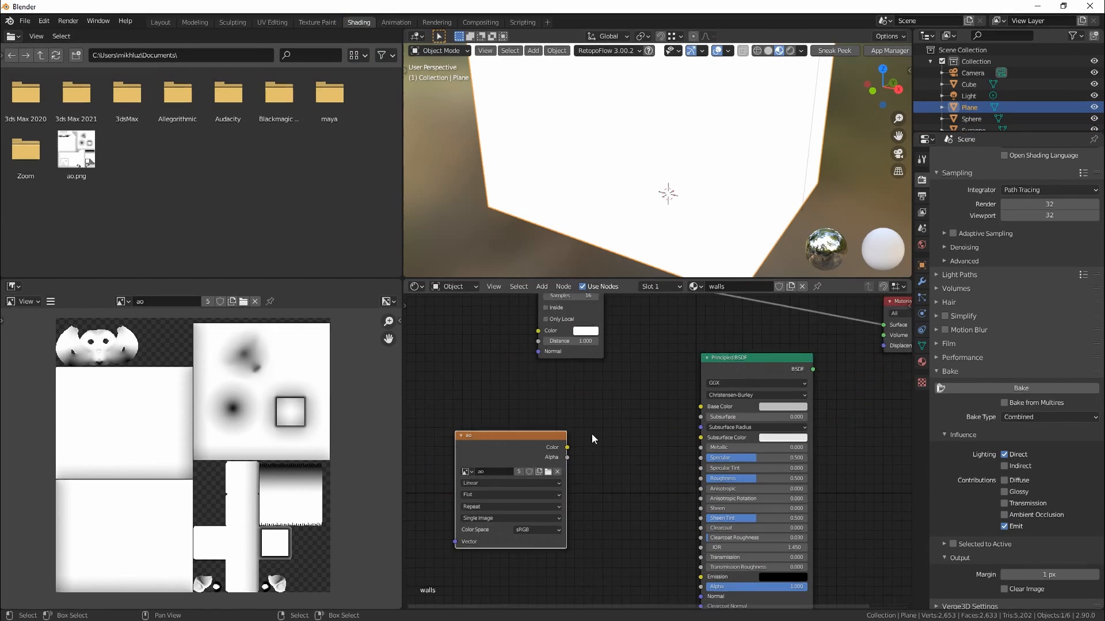
left_click(50, 301)
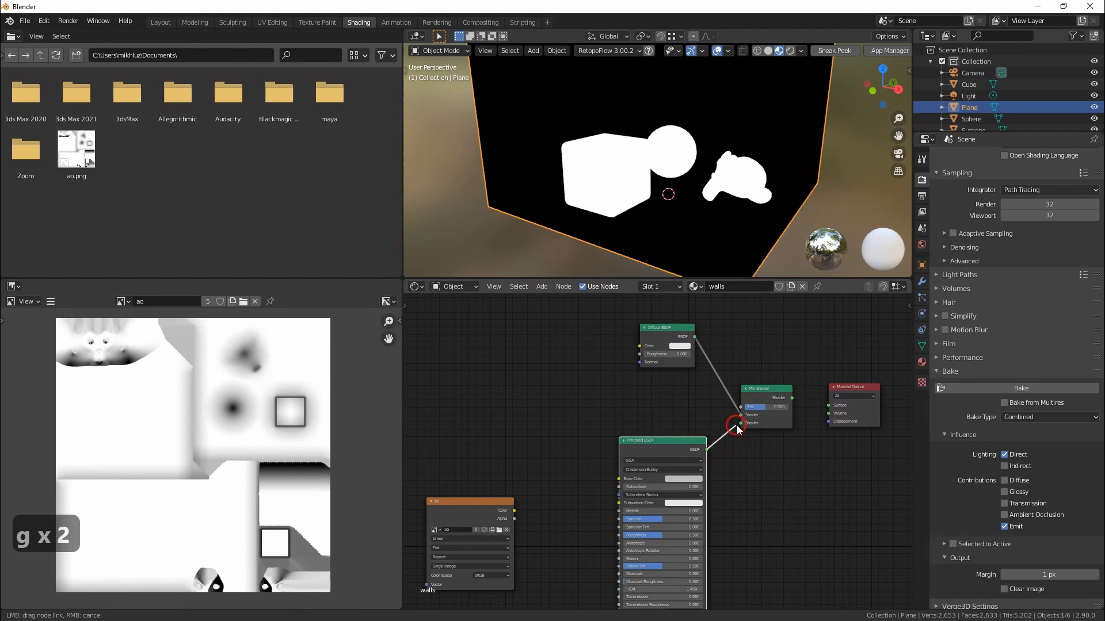
key("ctrl+c")
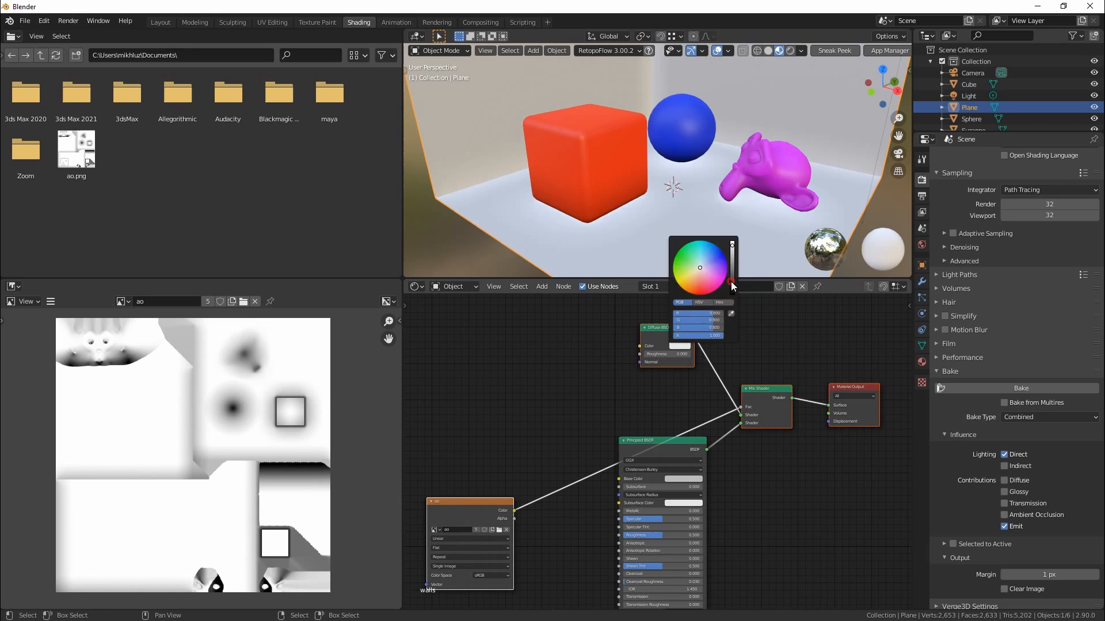
left_click(468, 575)
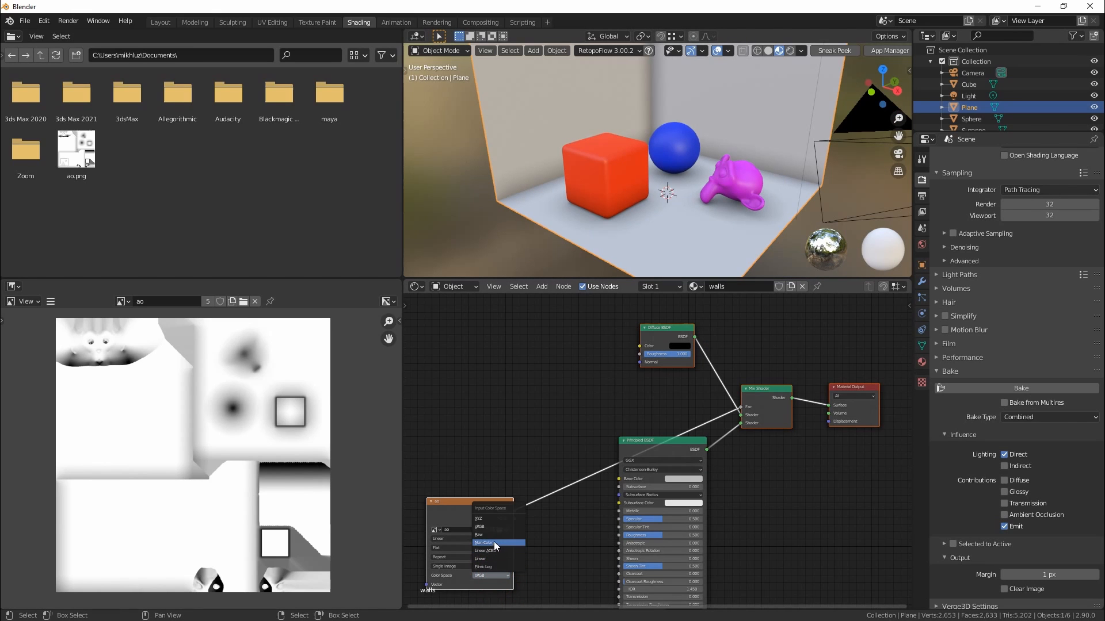
left_click(480, 559)
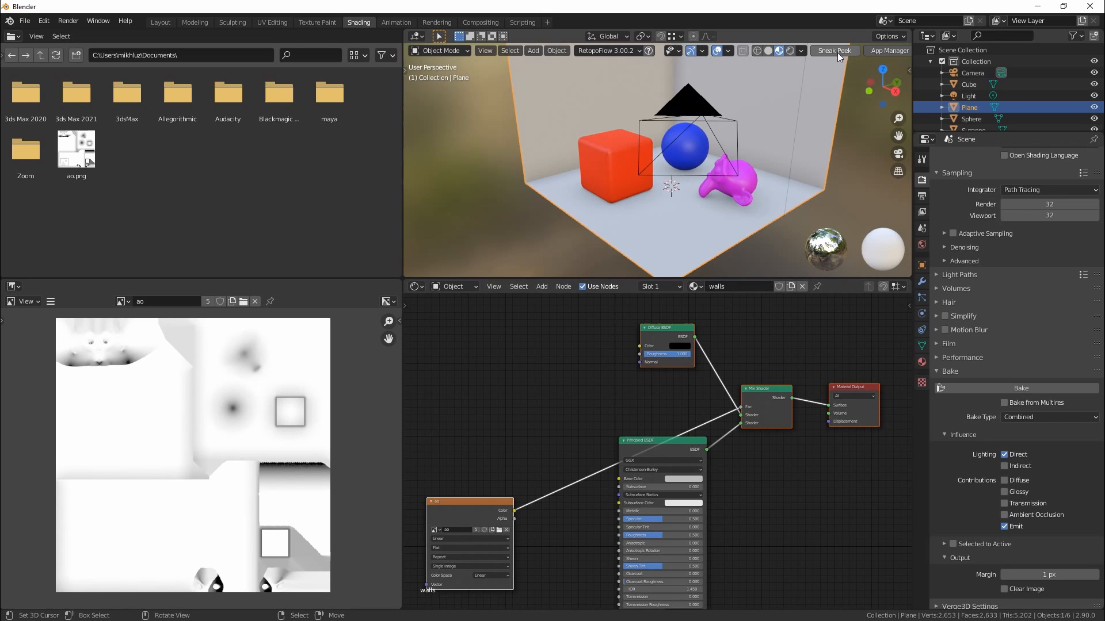
Open the scene in the Verge3D web player with Sneak Peek
left_click(834, 50)
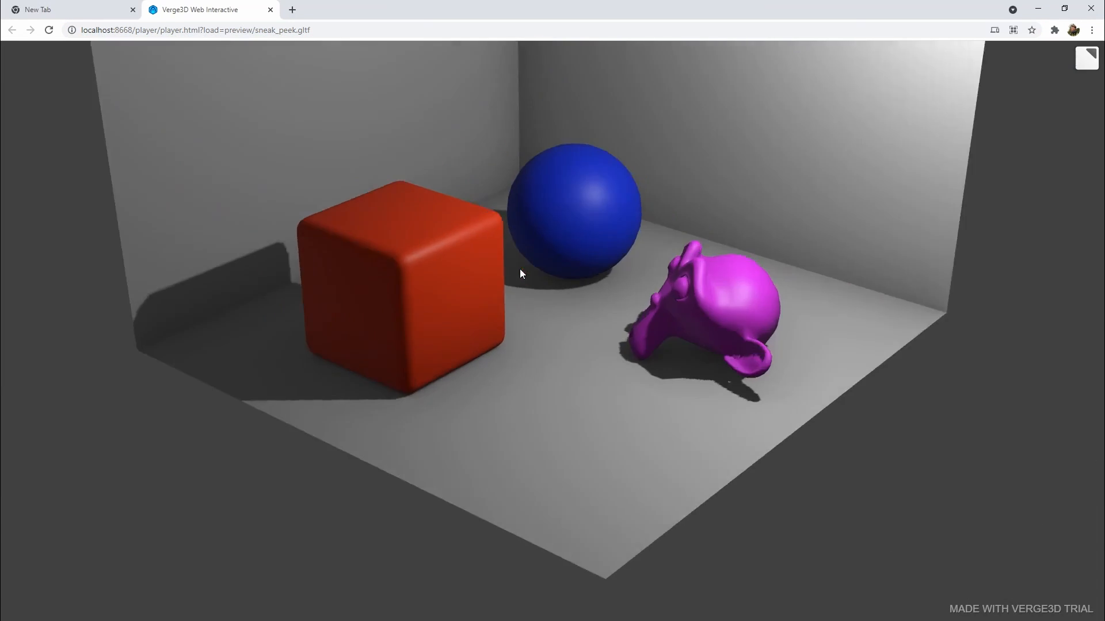